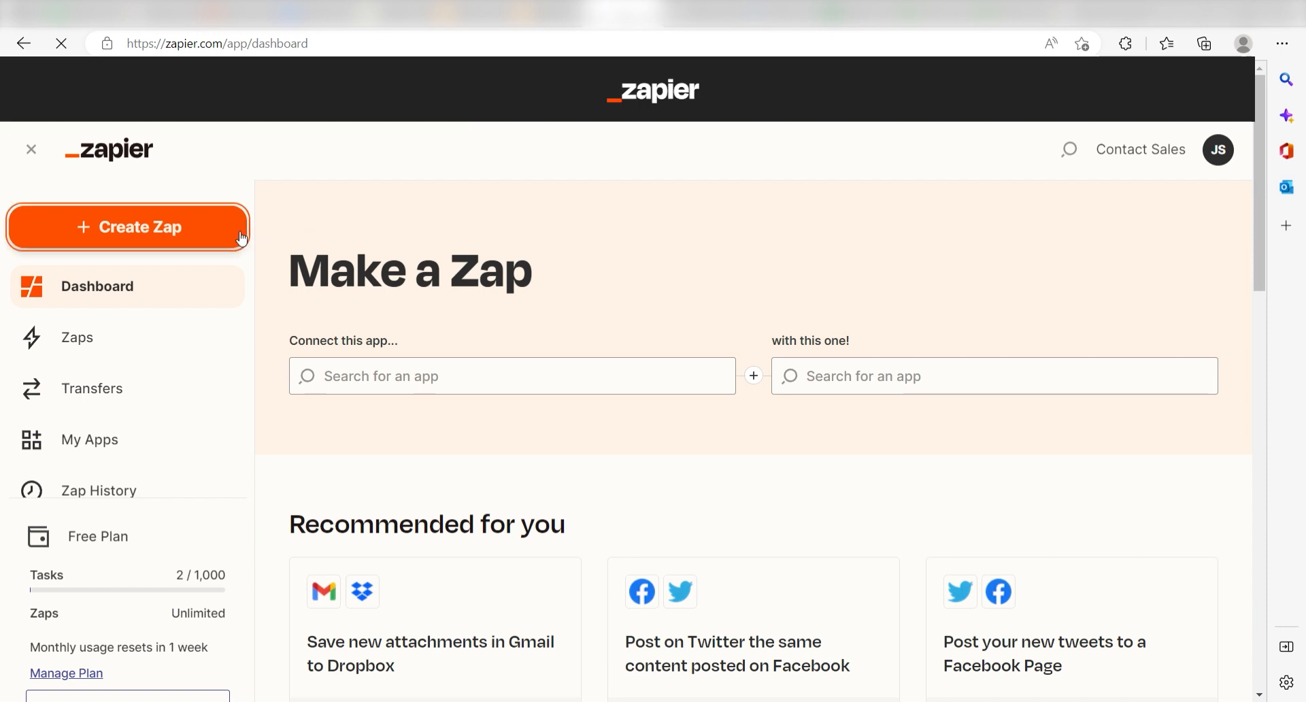
Start a new Zap triggered by Weather by Zapier's Today's Forecast event.
click(128, 227)
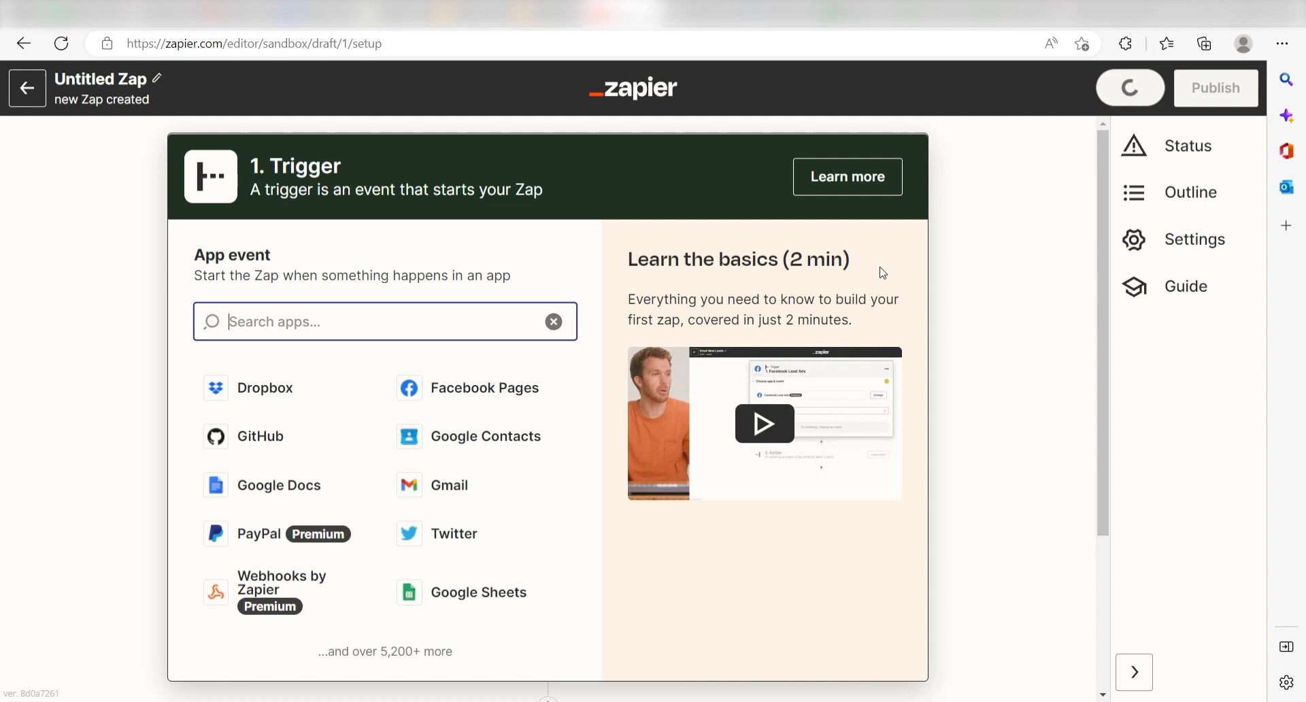
mouse_move(926, 263)
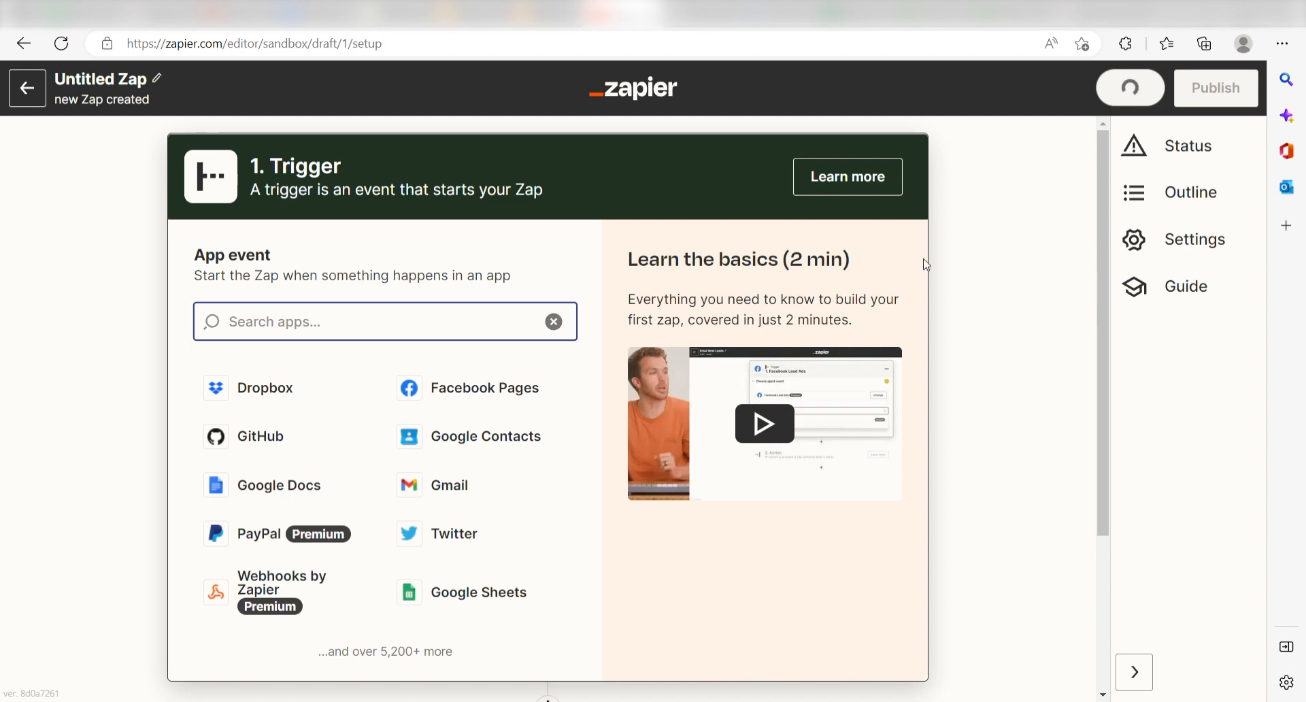
text(weather)
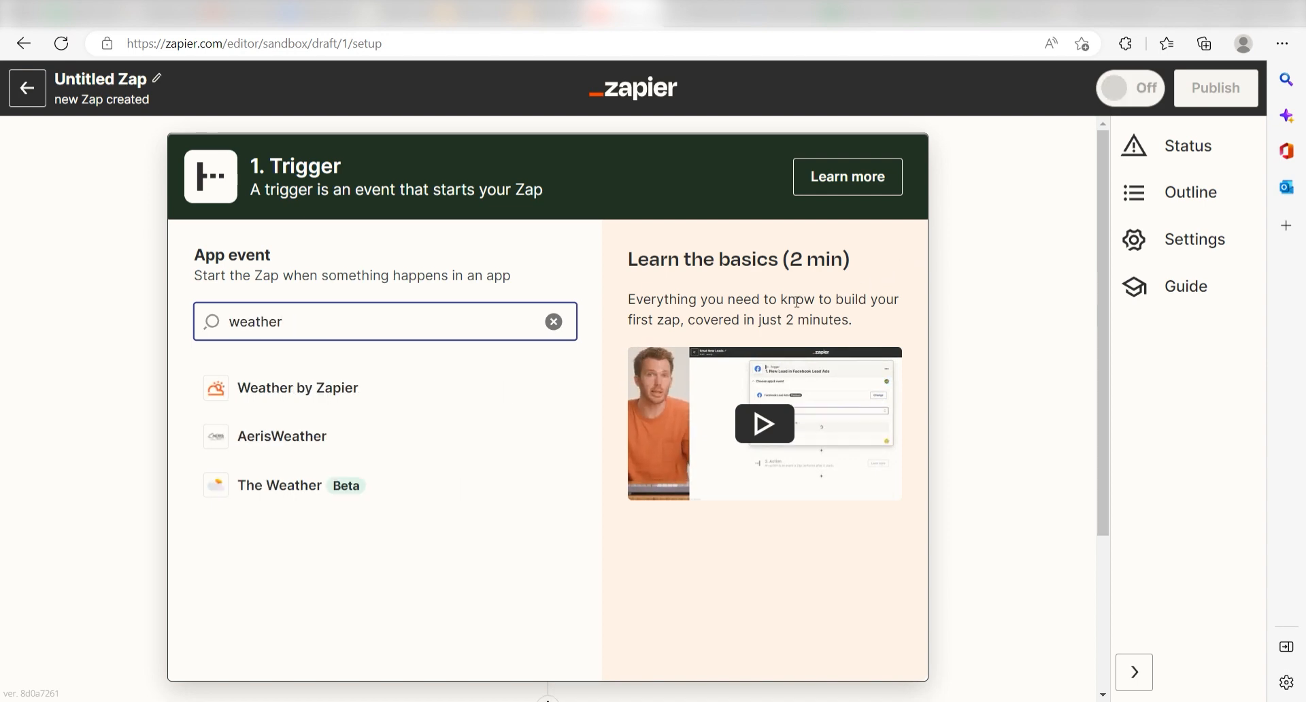
click(298, 388)
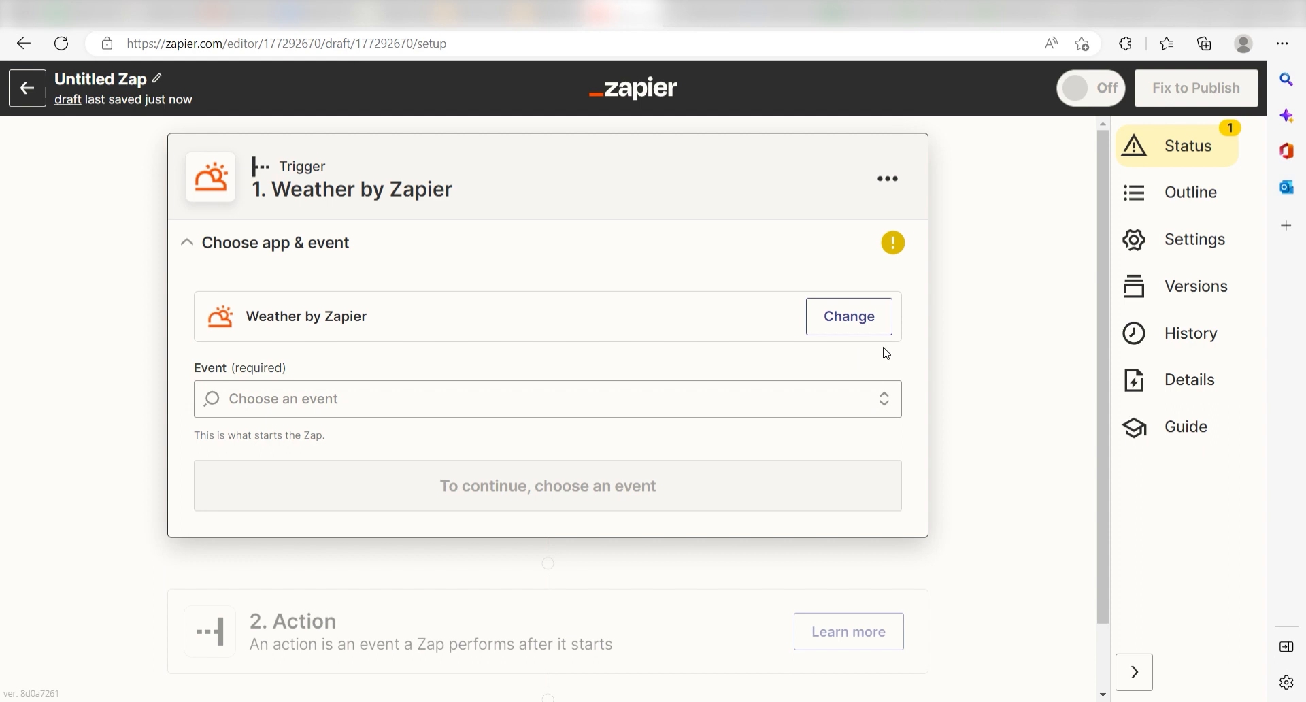
mouse_move(917, 353)
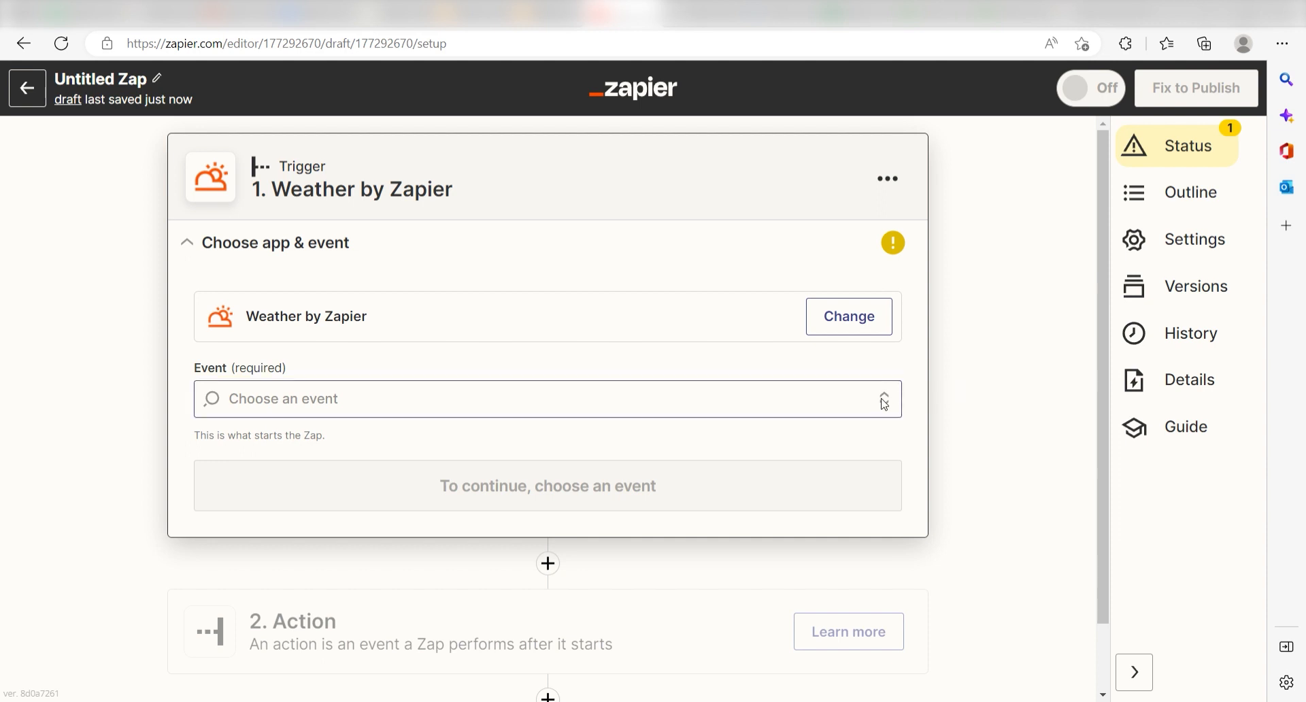
click(547, 399)
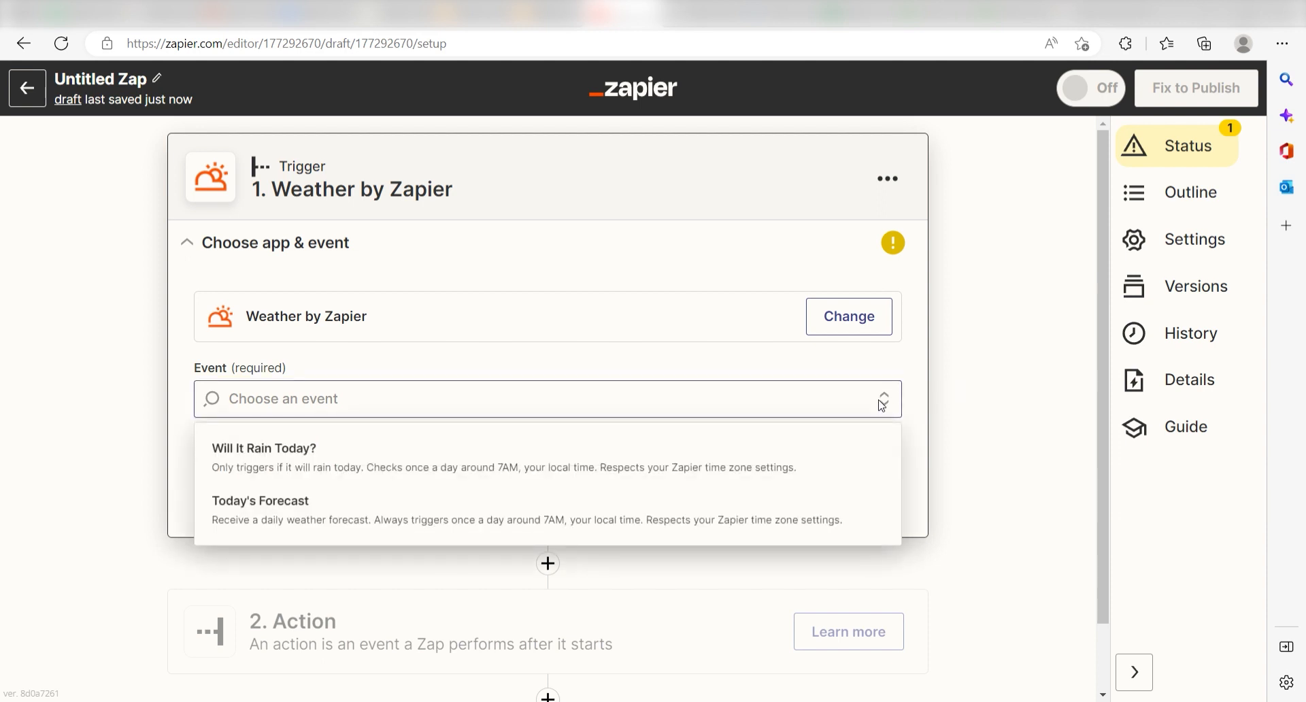
click(260, 501)
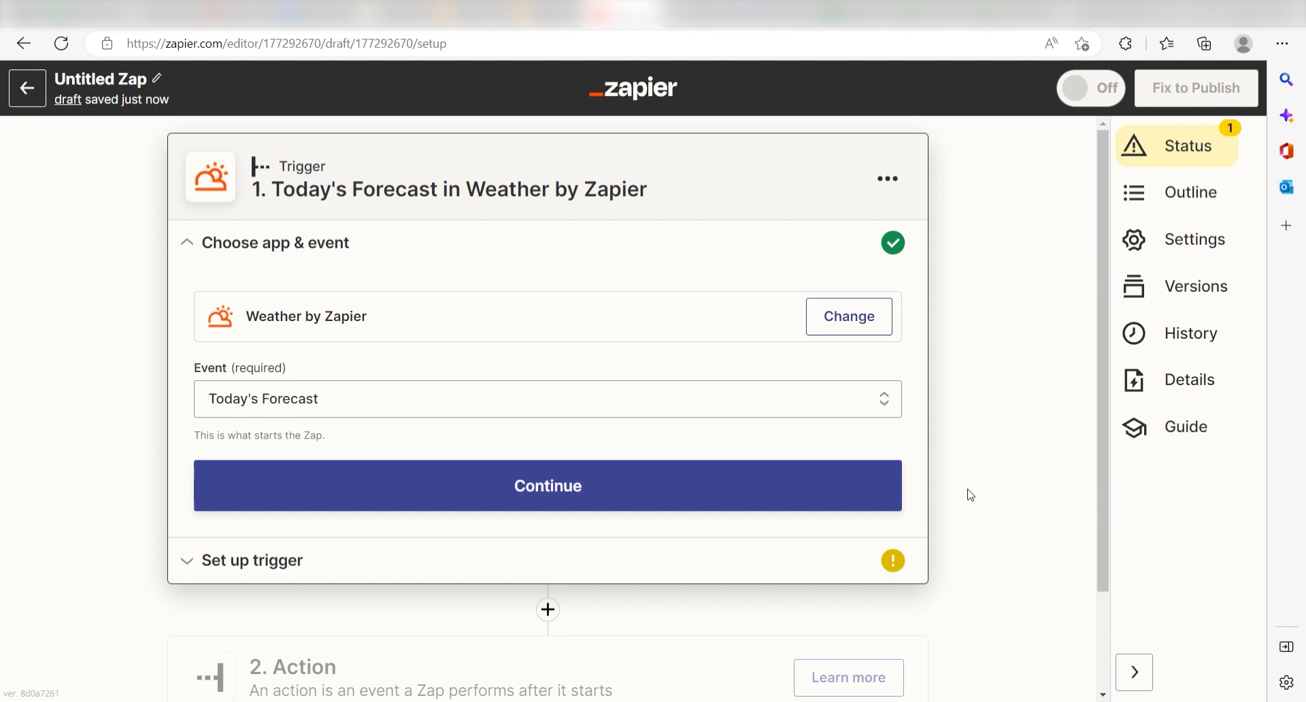
Set the forecast location to latitude 40.7128° N, longitude 74.0060° W, in Fahrenheit.
click(546, 485)
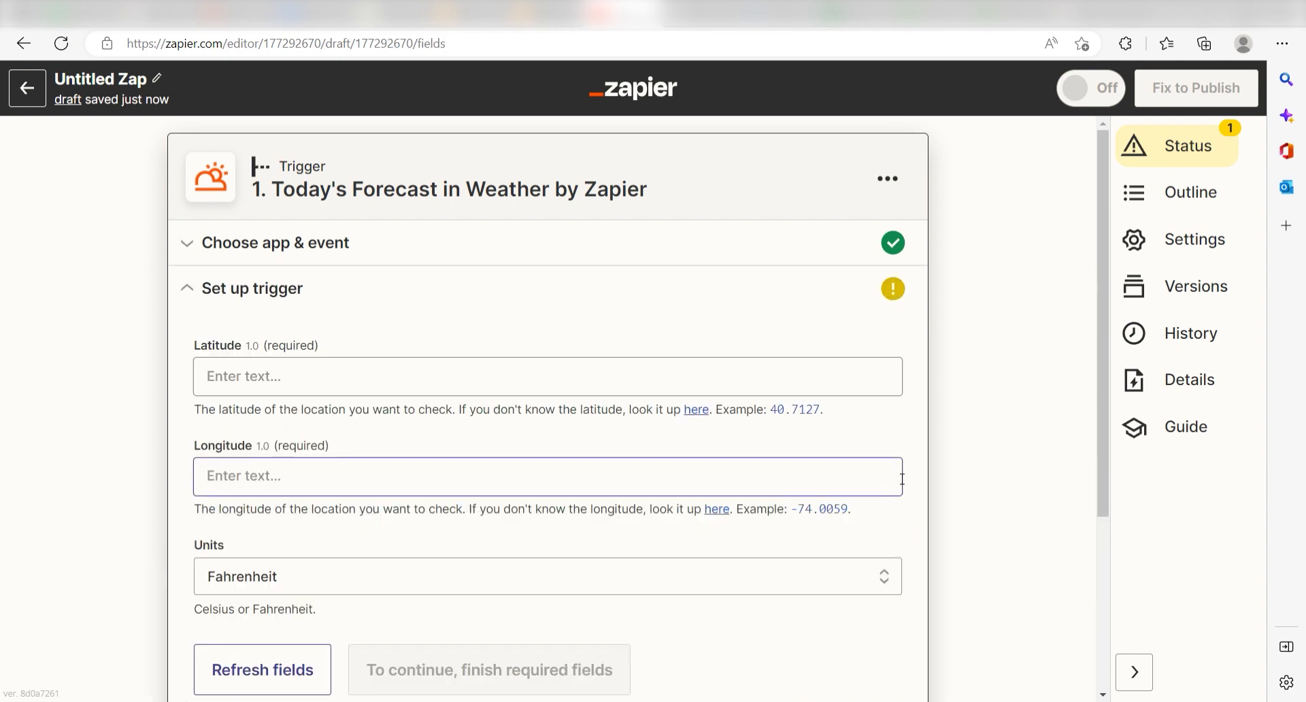
mouse_move(958, 464)
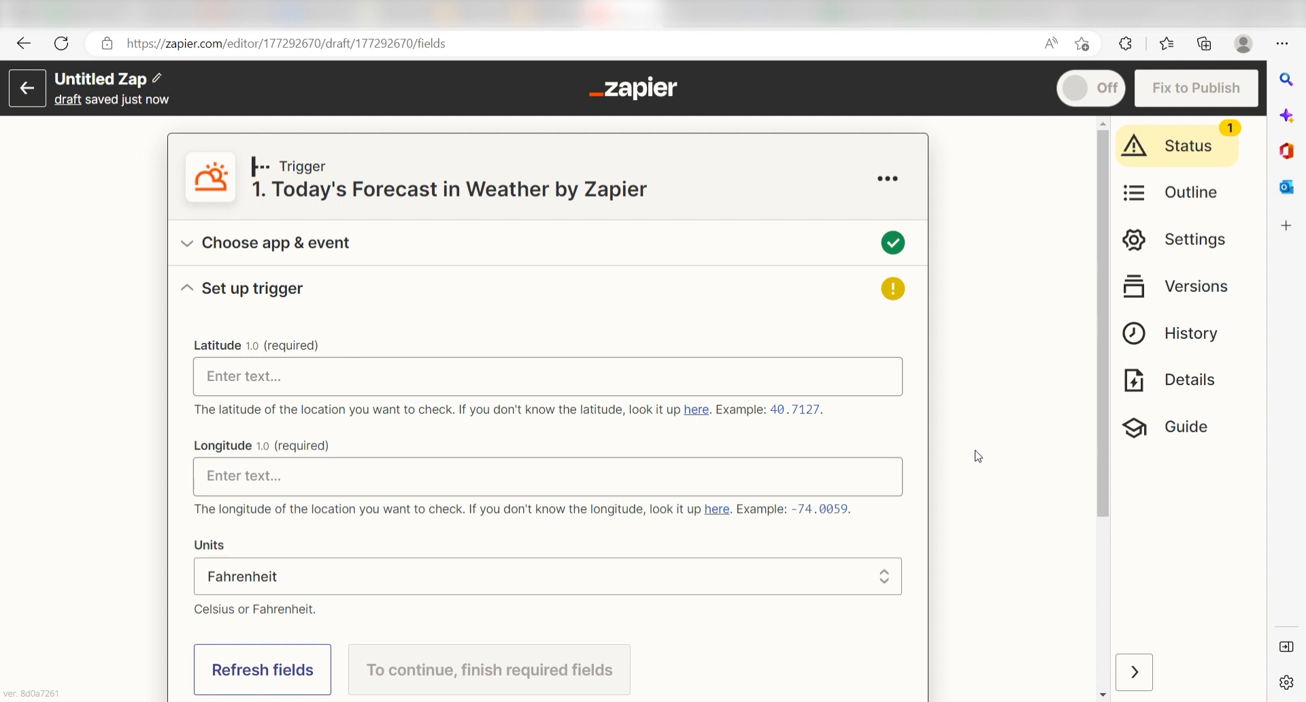
mouse_move(1006, 430)
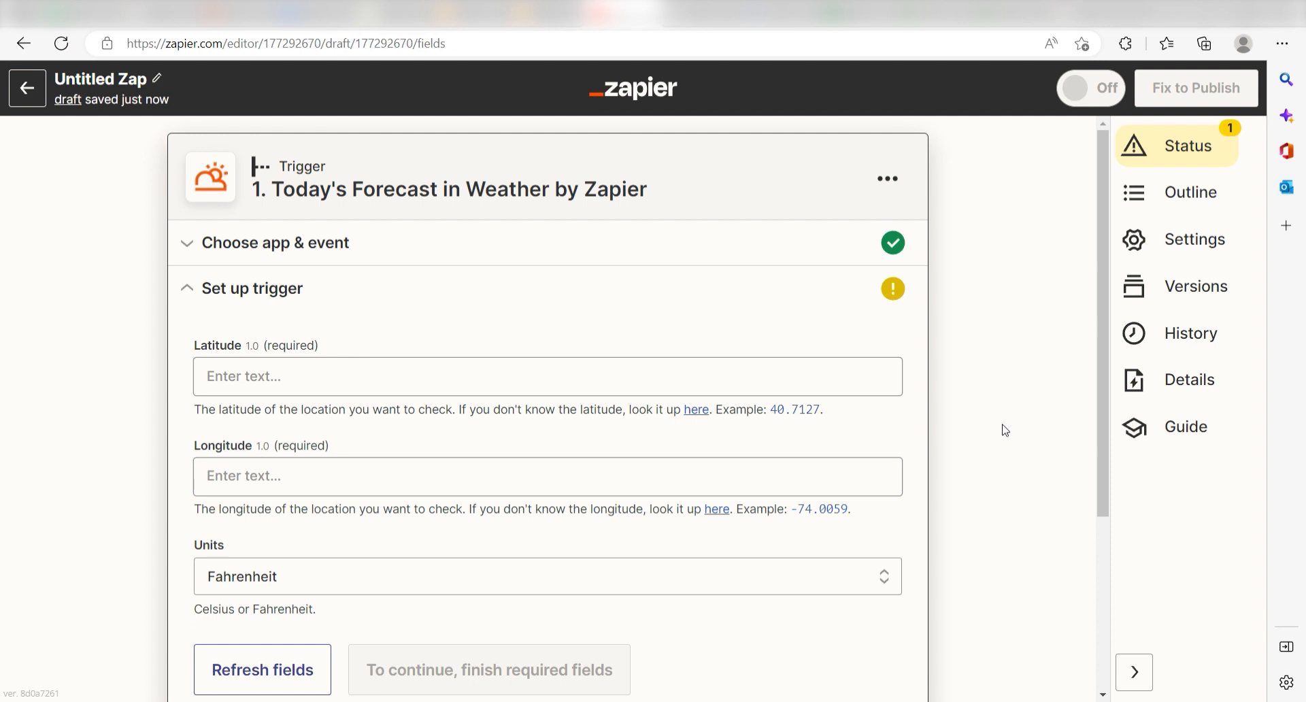
text(74.0060° W)
text(40.7128° N)
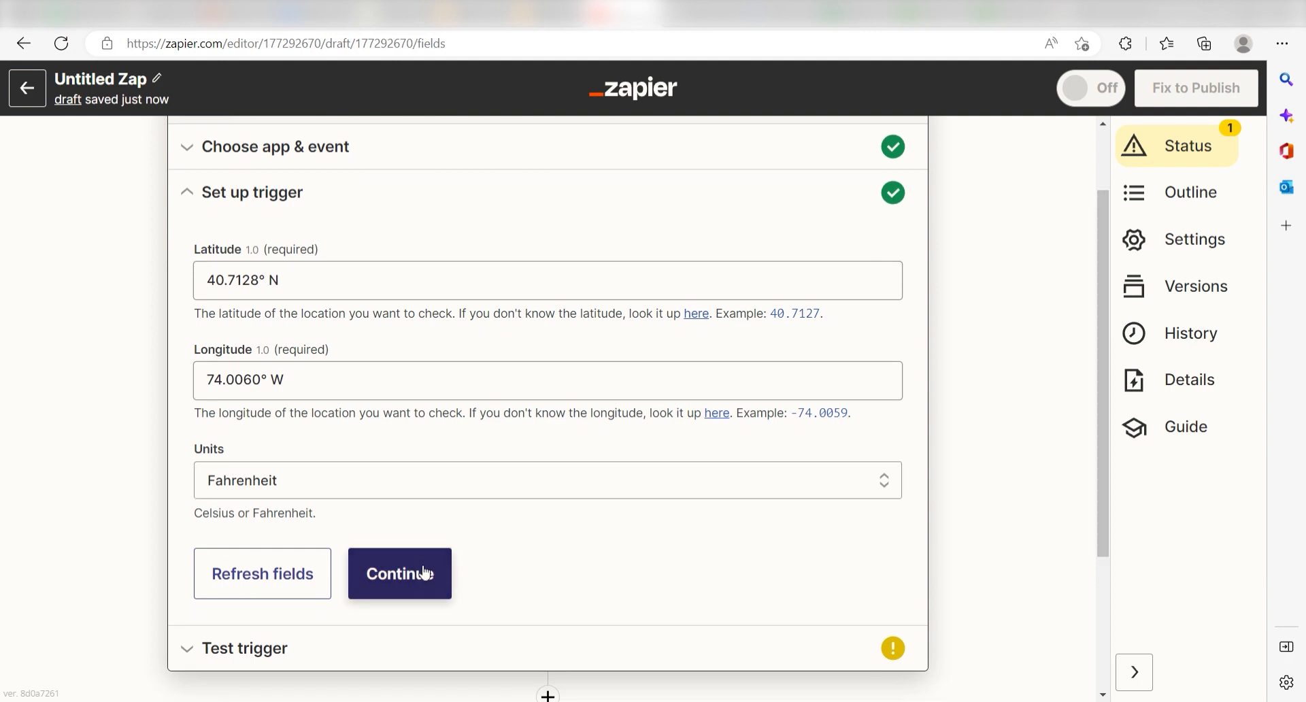
click(399, 573)
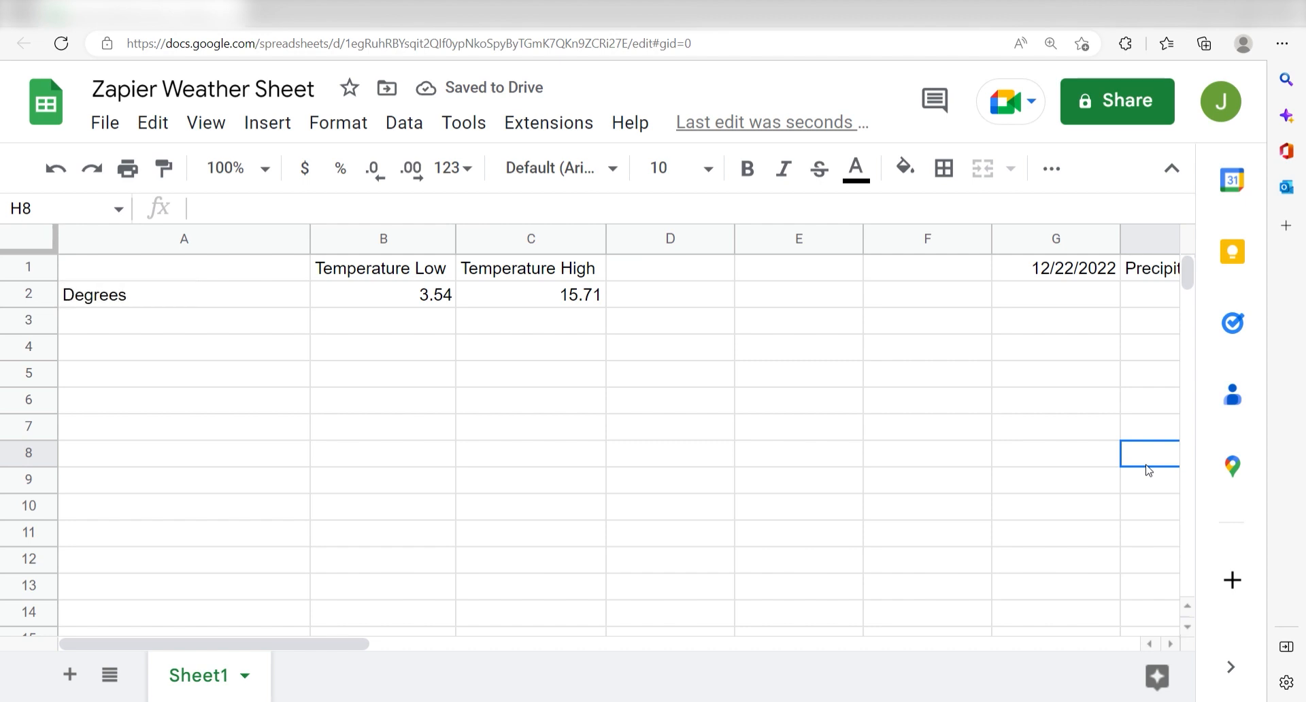
Enter =today() in A1 and add a column chart titled High/Low.
click(183, 268)
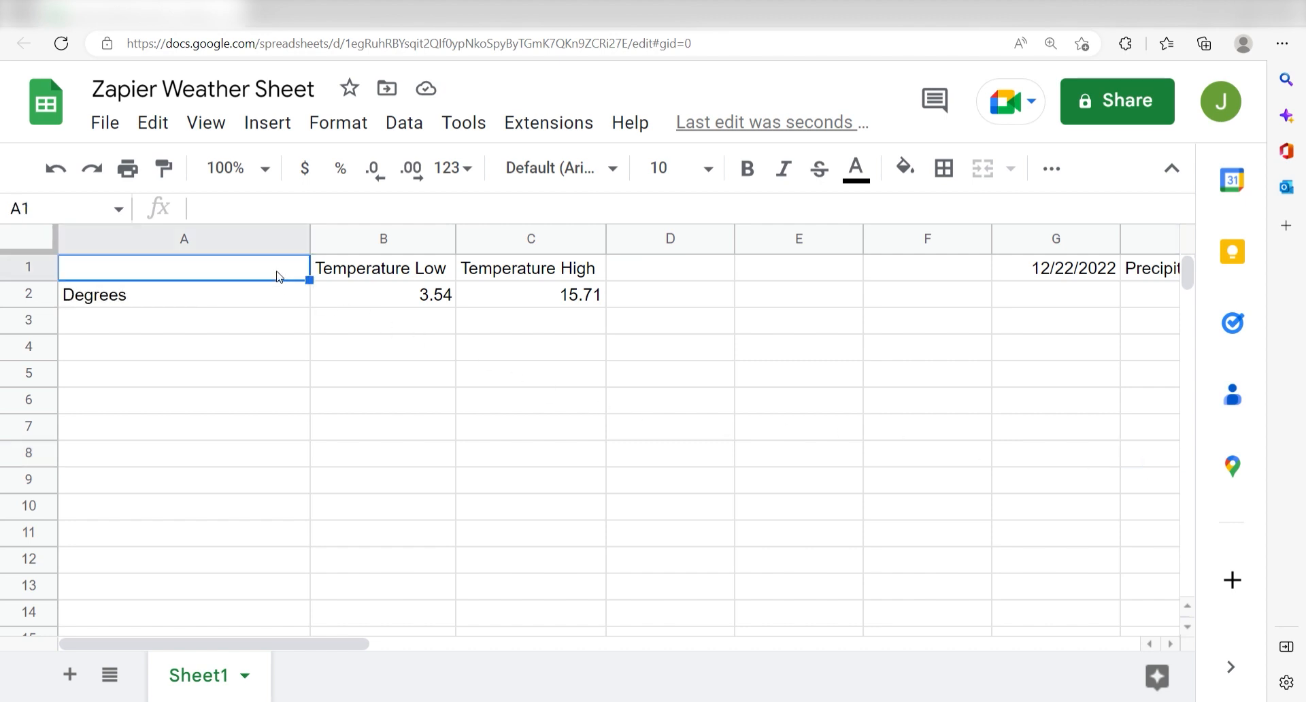
text(=today())
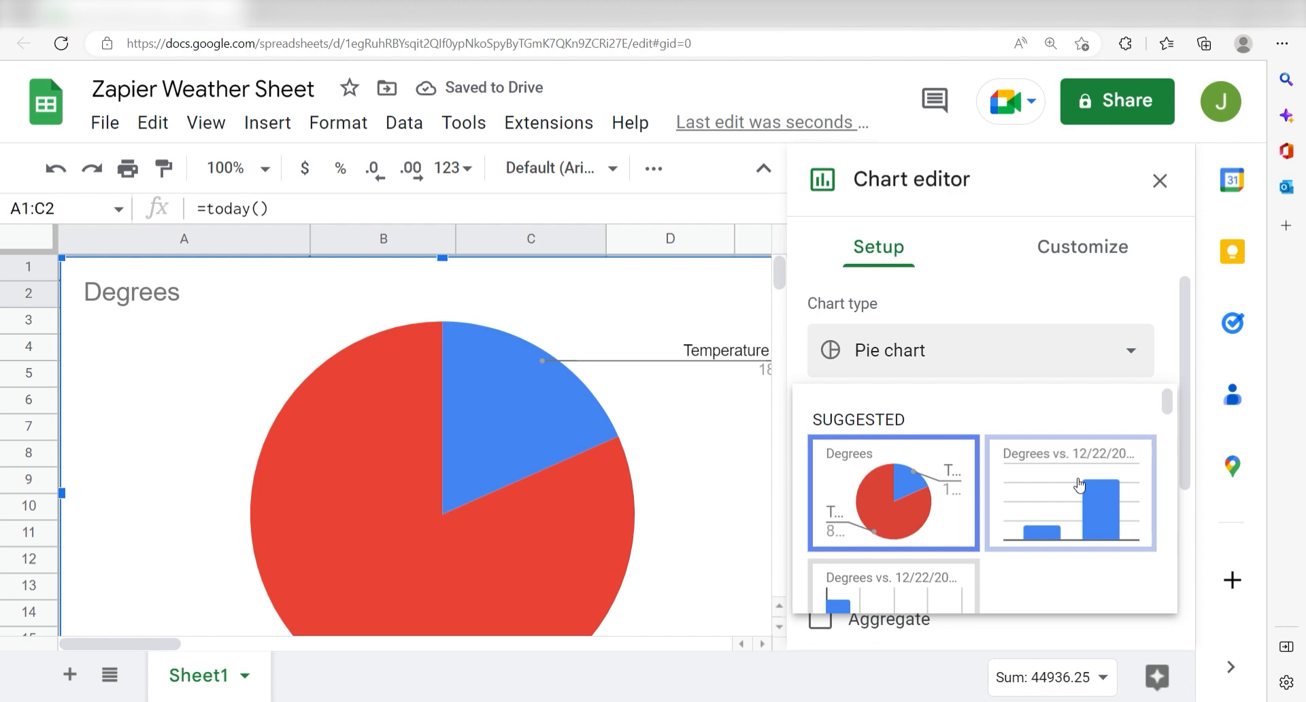
click(1070, 493)
text(Weather Forecast)
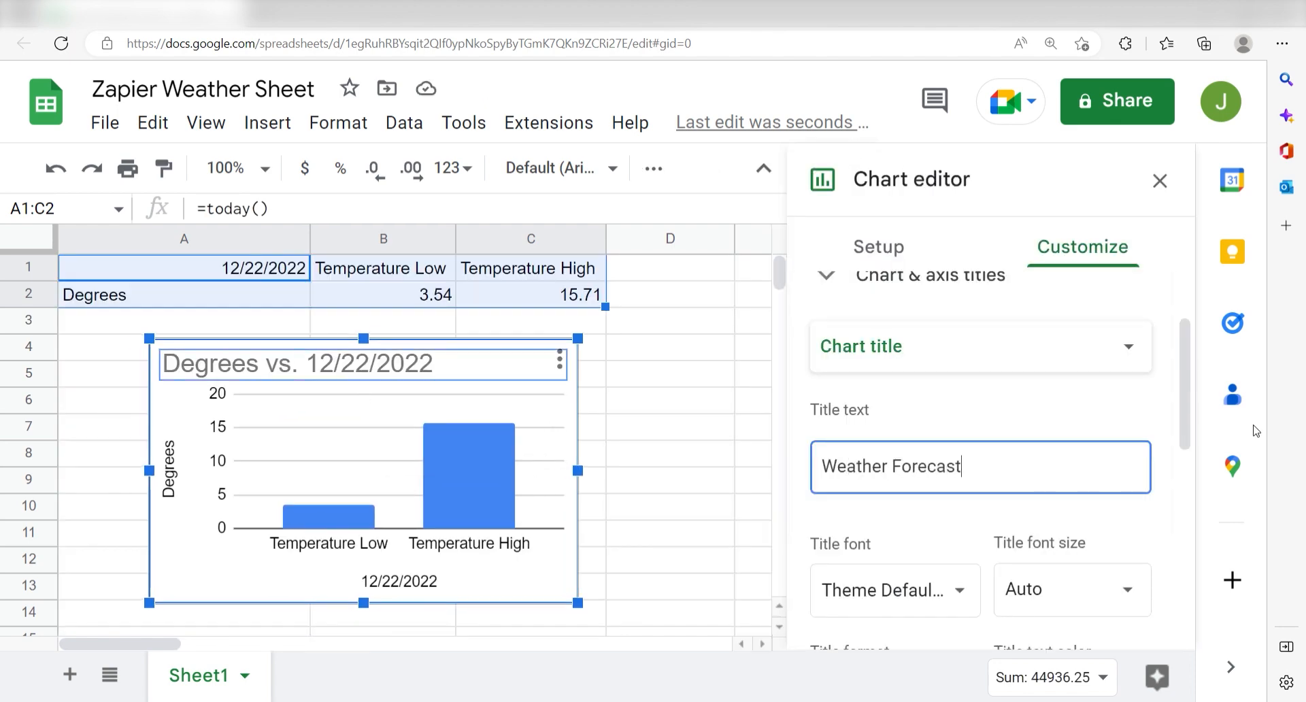
text(High/Low)
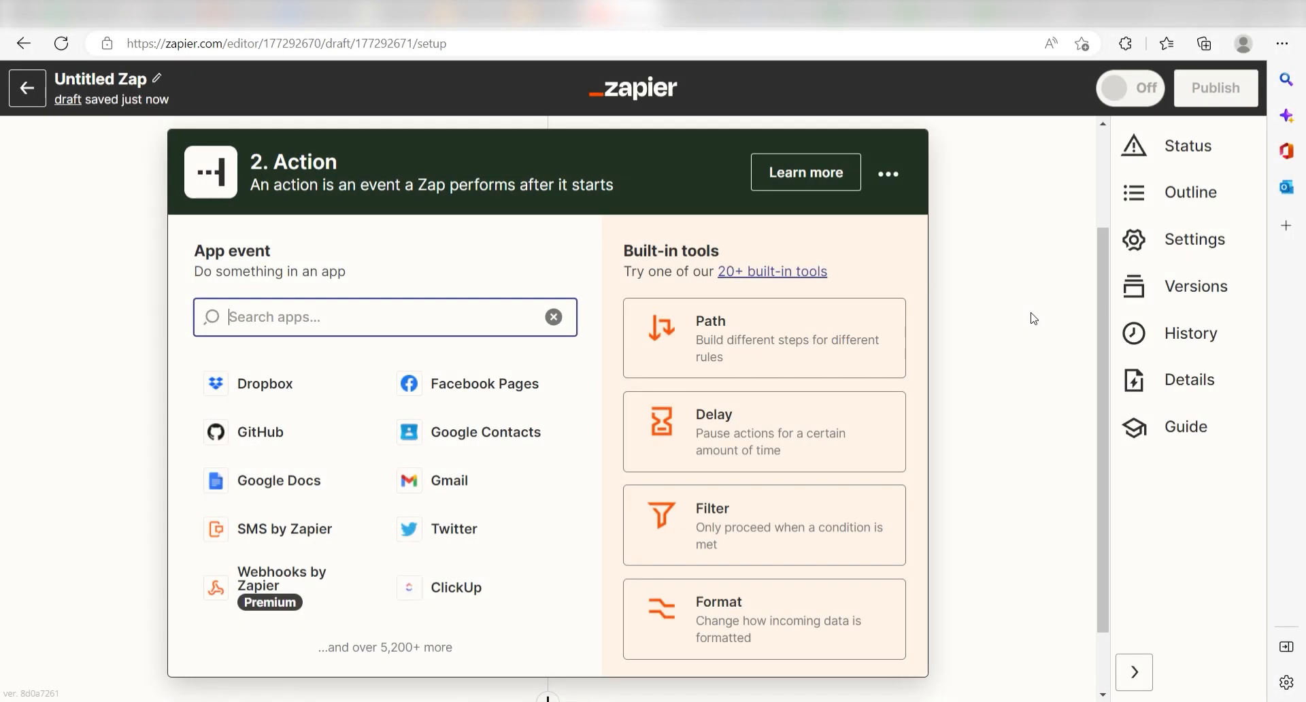
Add a Google Sheets Update Spreadsheet Row action and connect the Google account.
text(google sheets)
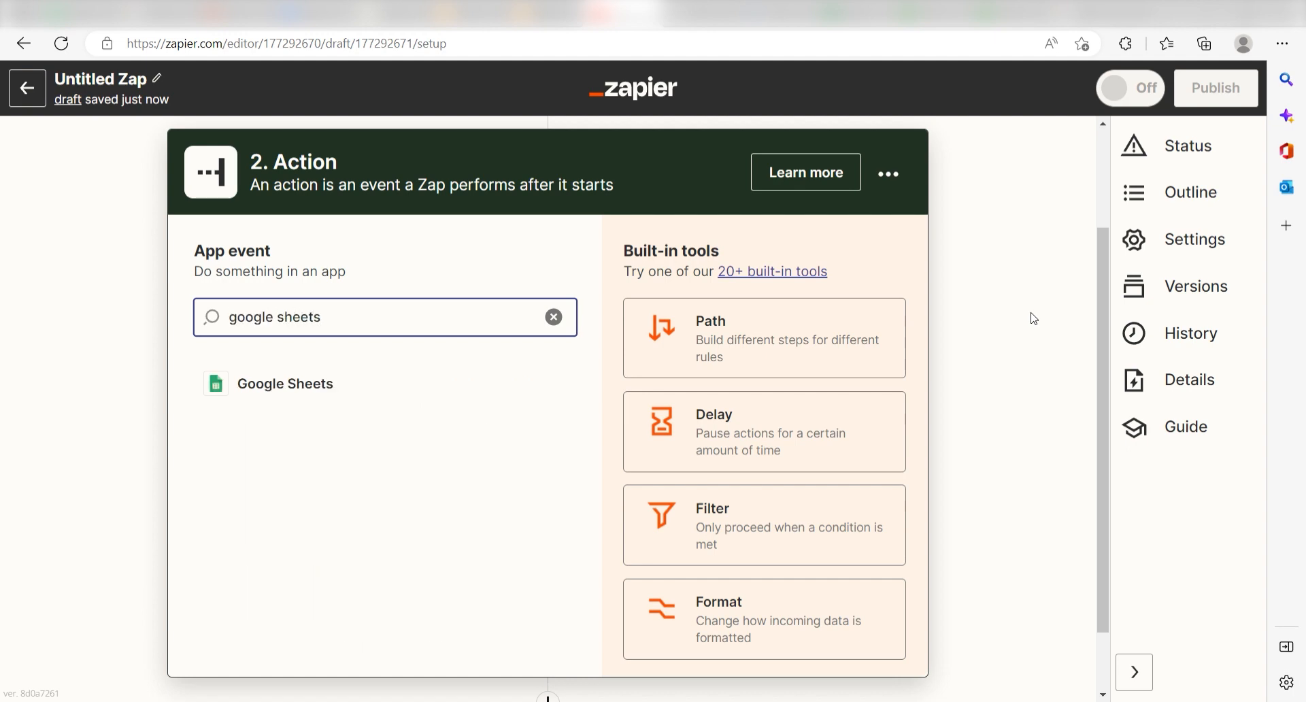
click(284, 383)
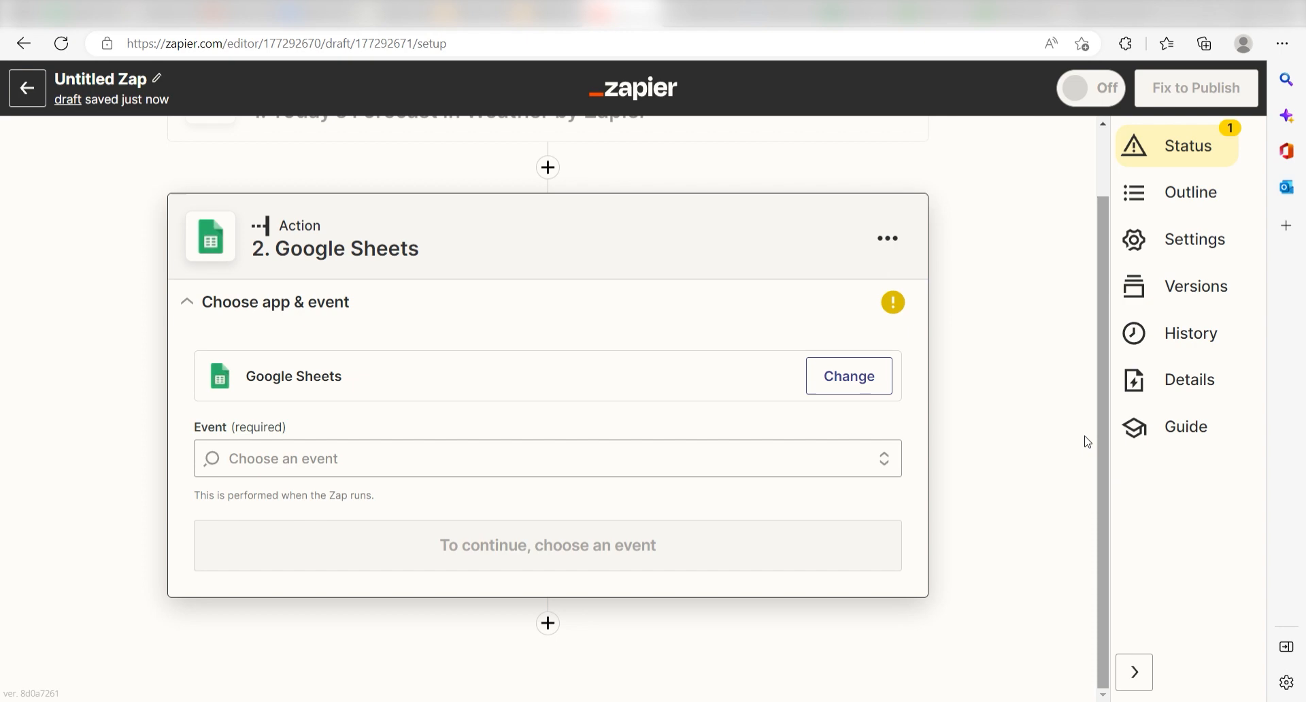
click(546, 458)
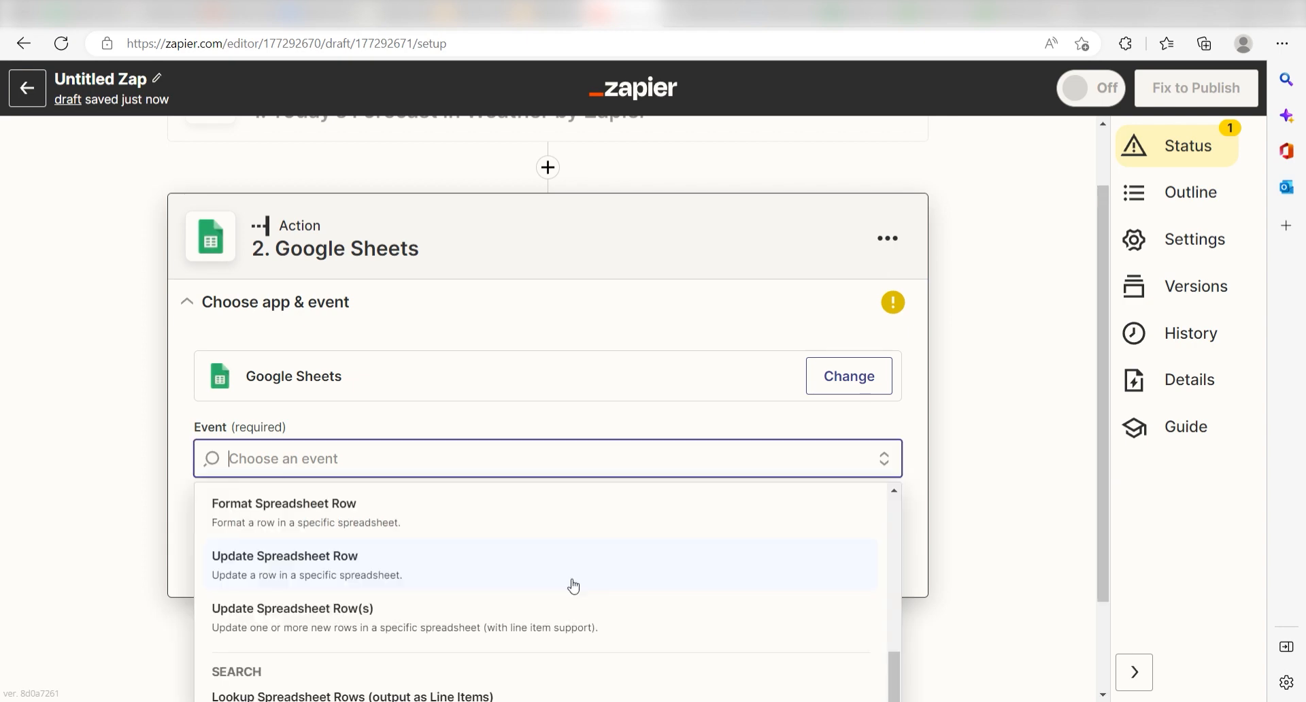
click(285, 564)
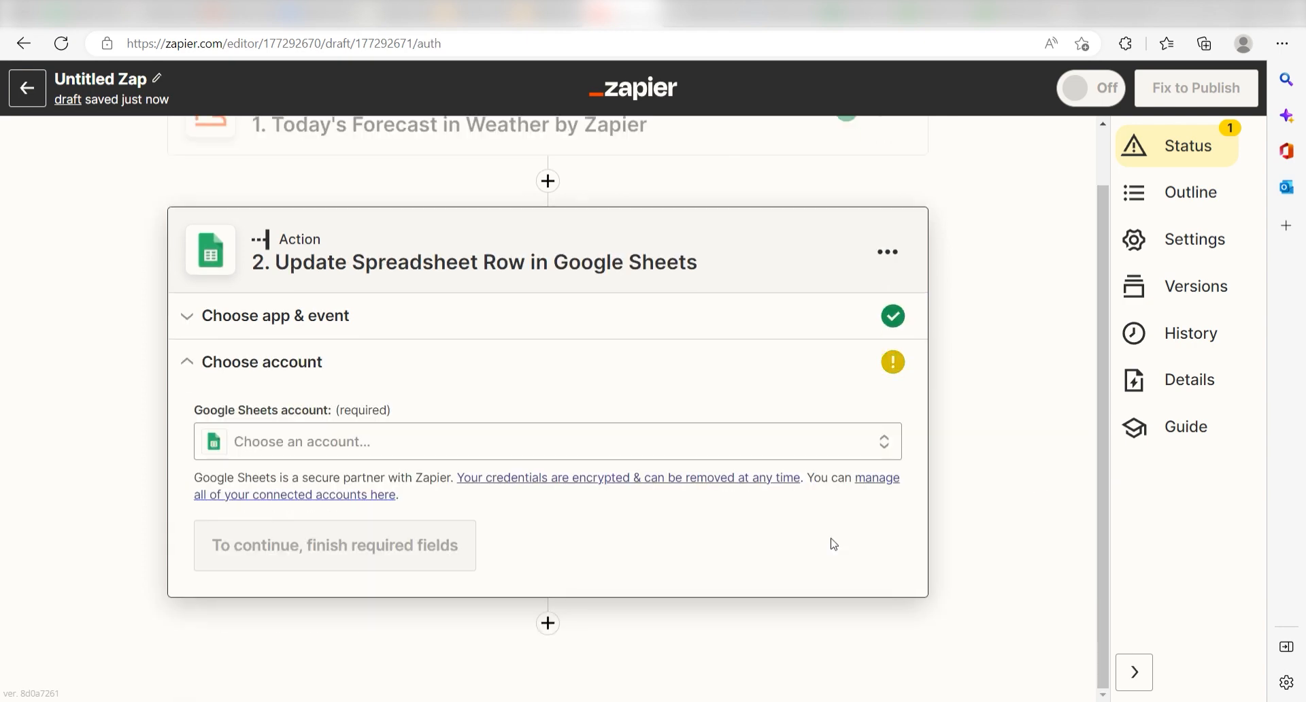
mouse_move(1040, 389)
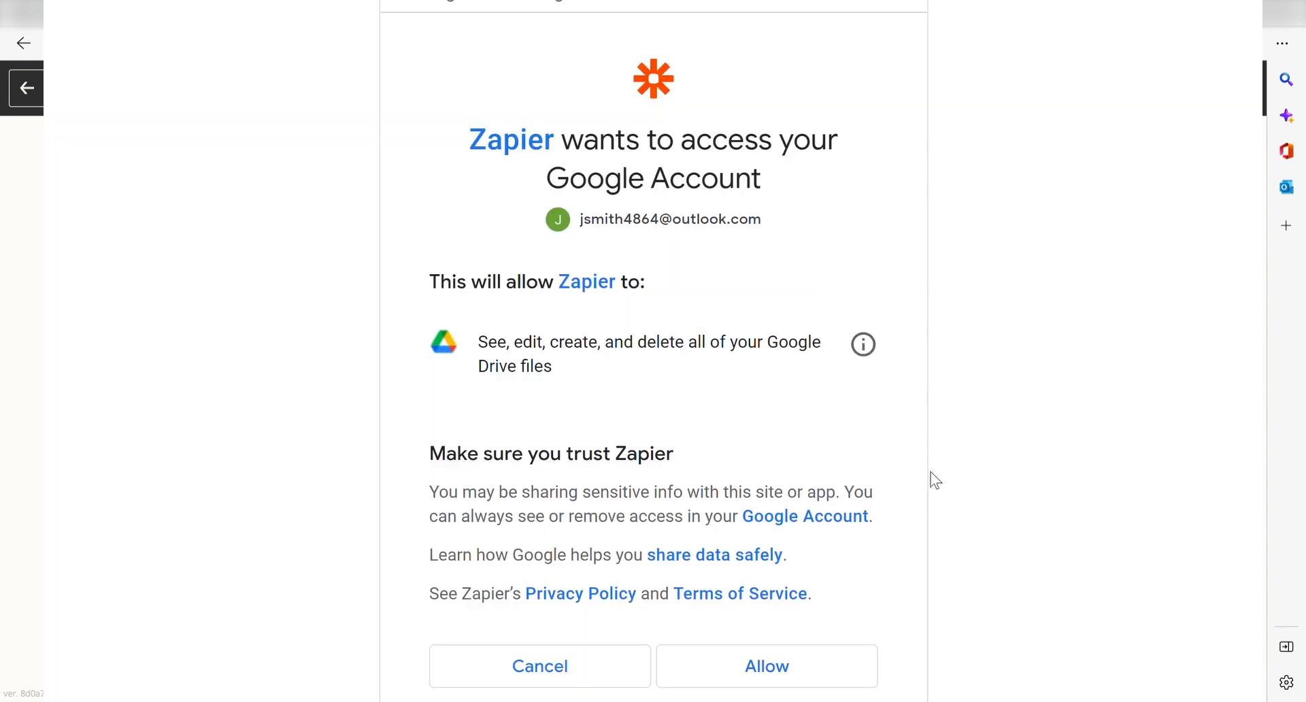
mouse_move(1179, 477)
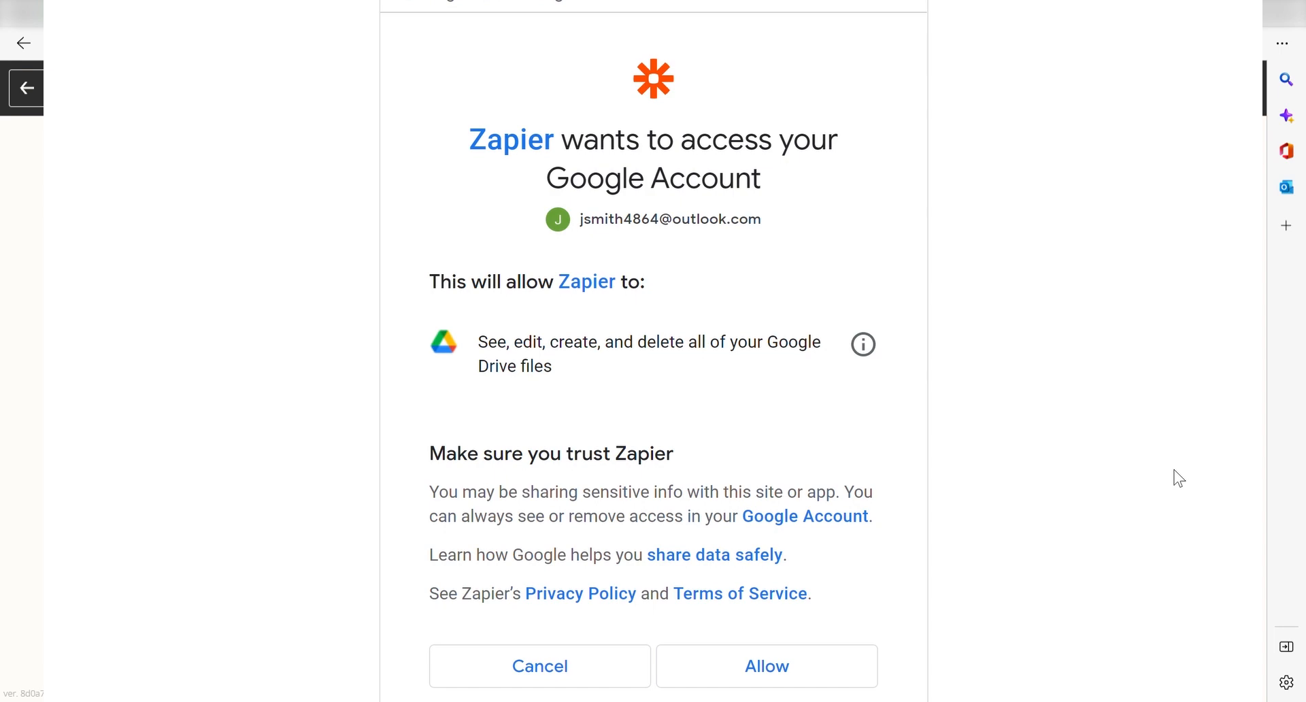
mouse_move(1177, 460)
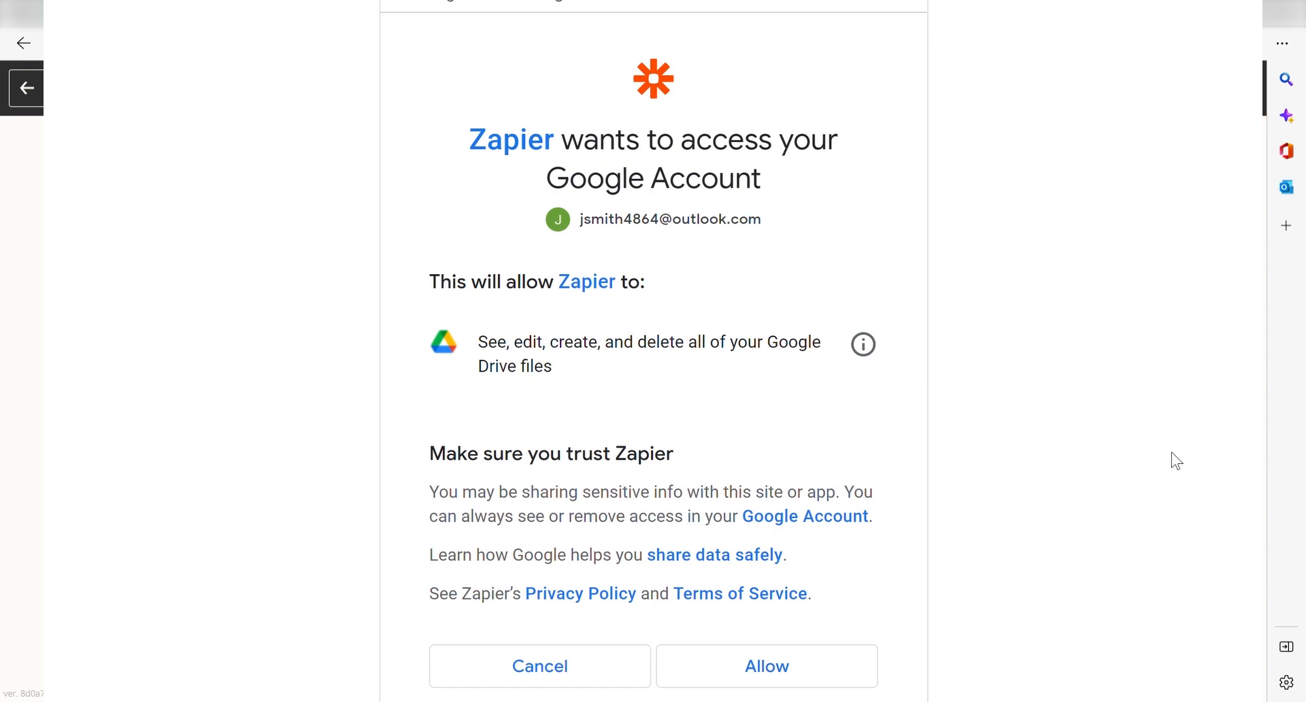
click(766, 666)
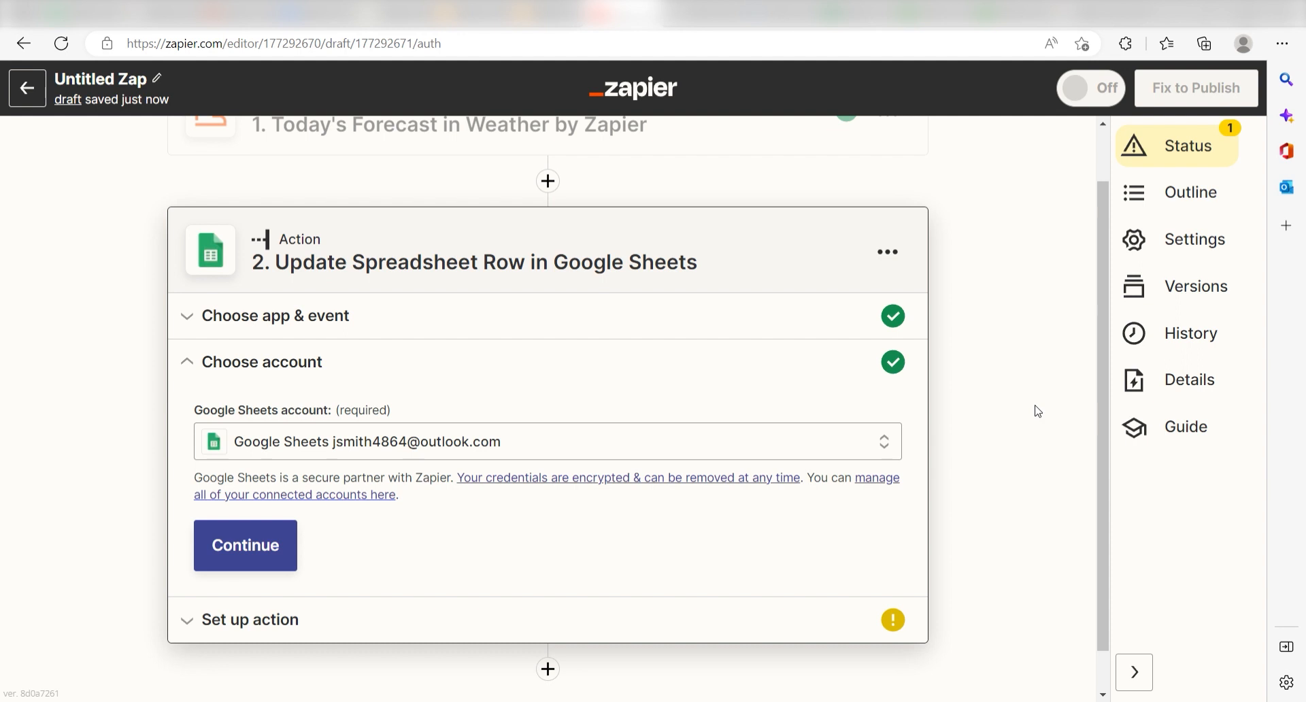
Target Zapier Weather, Sheet1 row 2, mapping Temperature Low to Temperature Min.
click(245, 545)
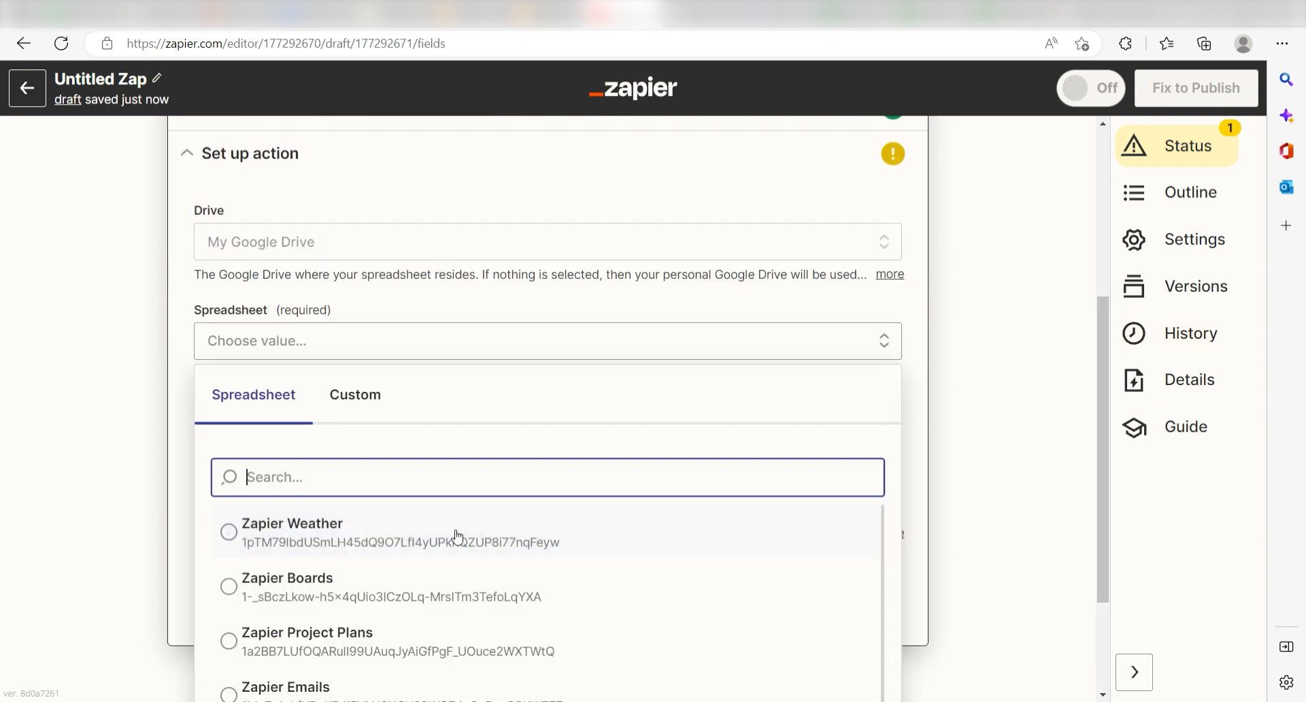
click(292, 533)
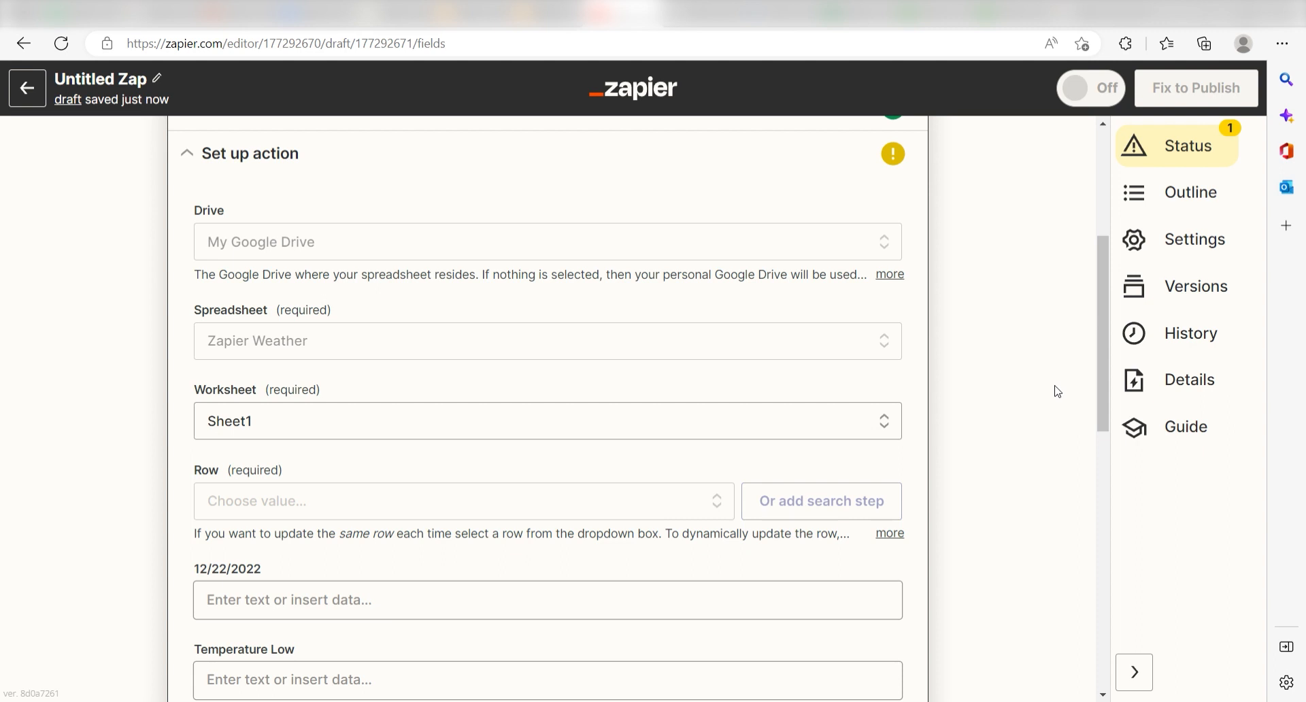
scroll(down, 3)
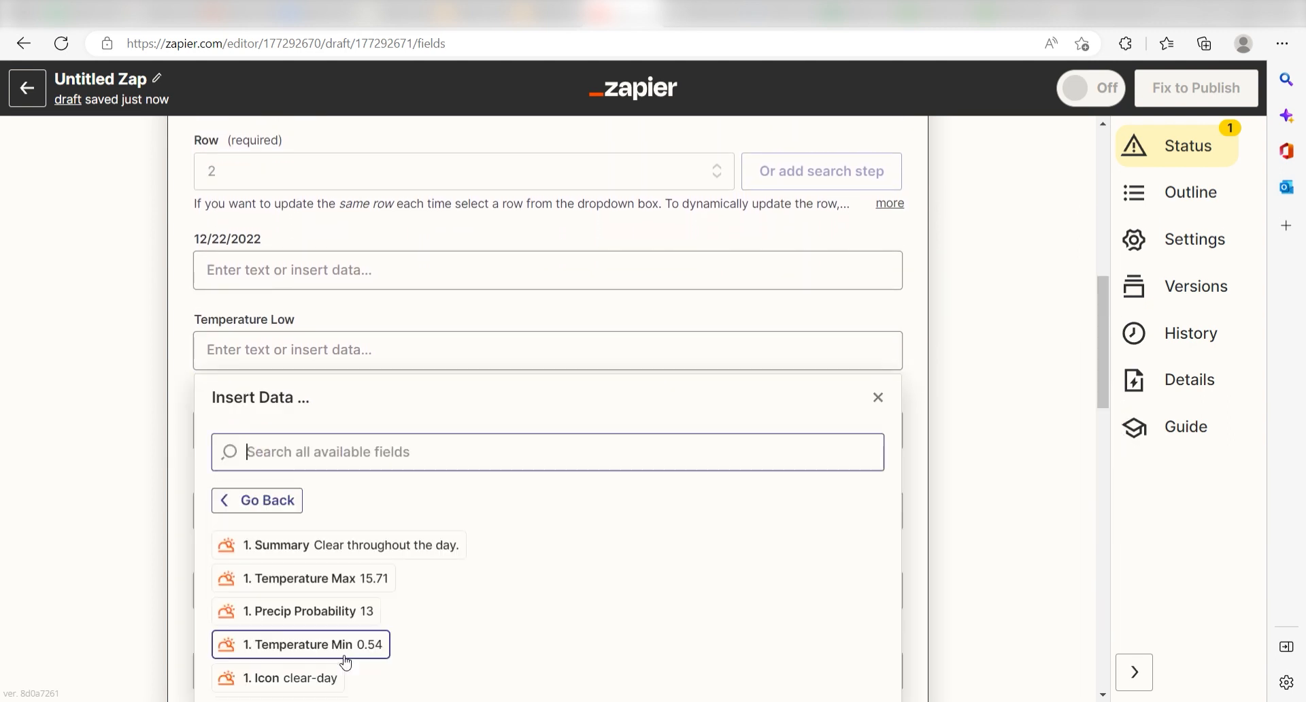
click(301, 644)
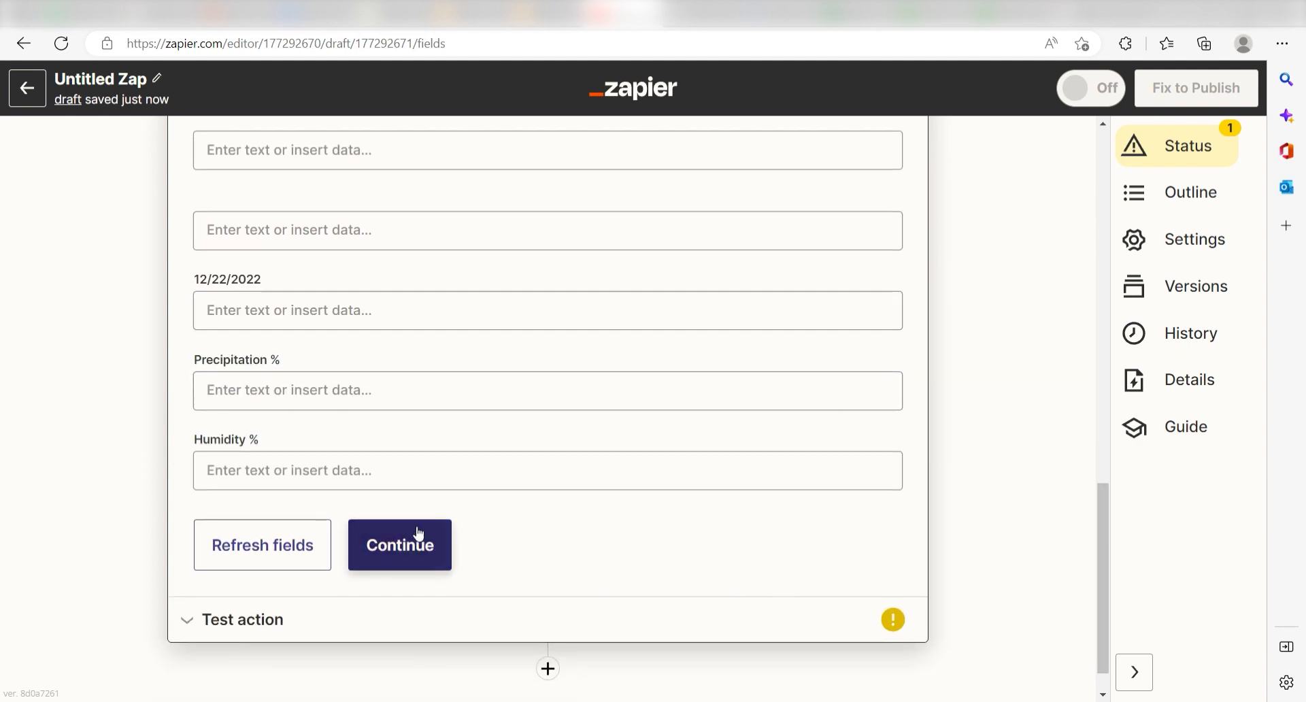
click(399, 544)
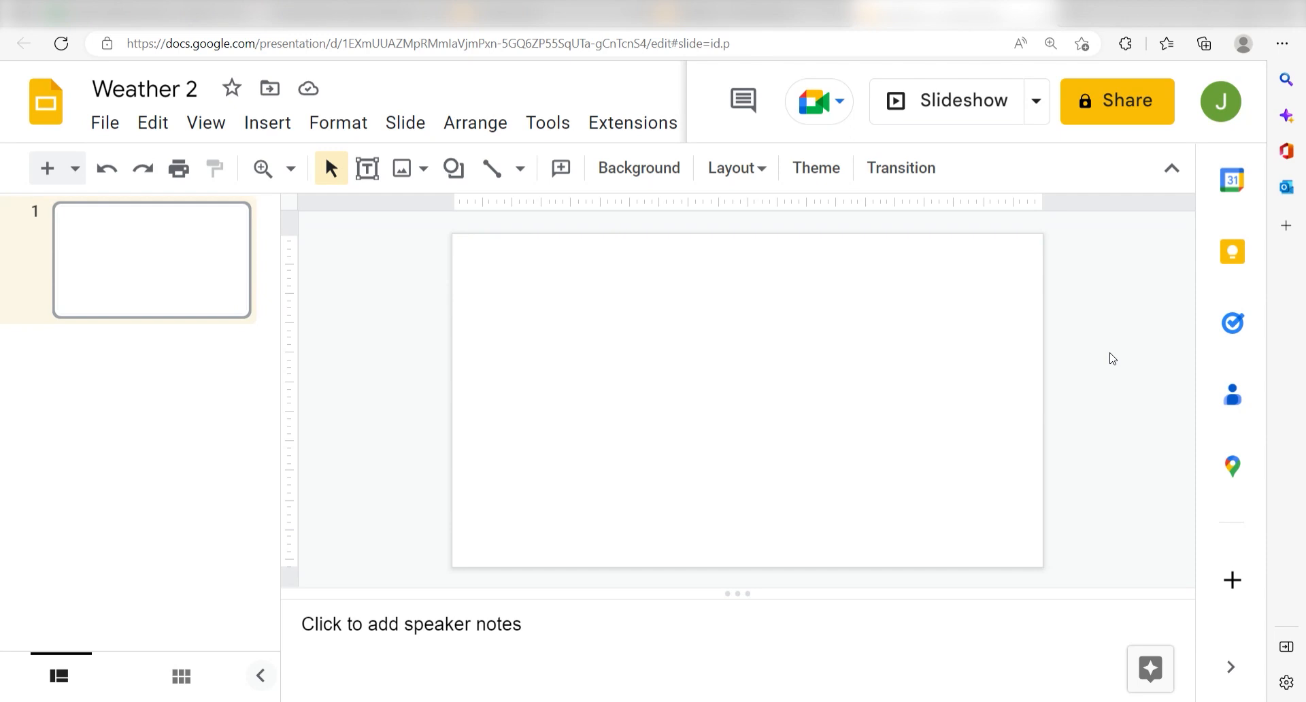
Import the linked High/Low chart from the Zapier Weather spreadsheet onto the slide.
click(267, 122)
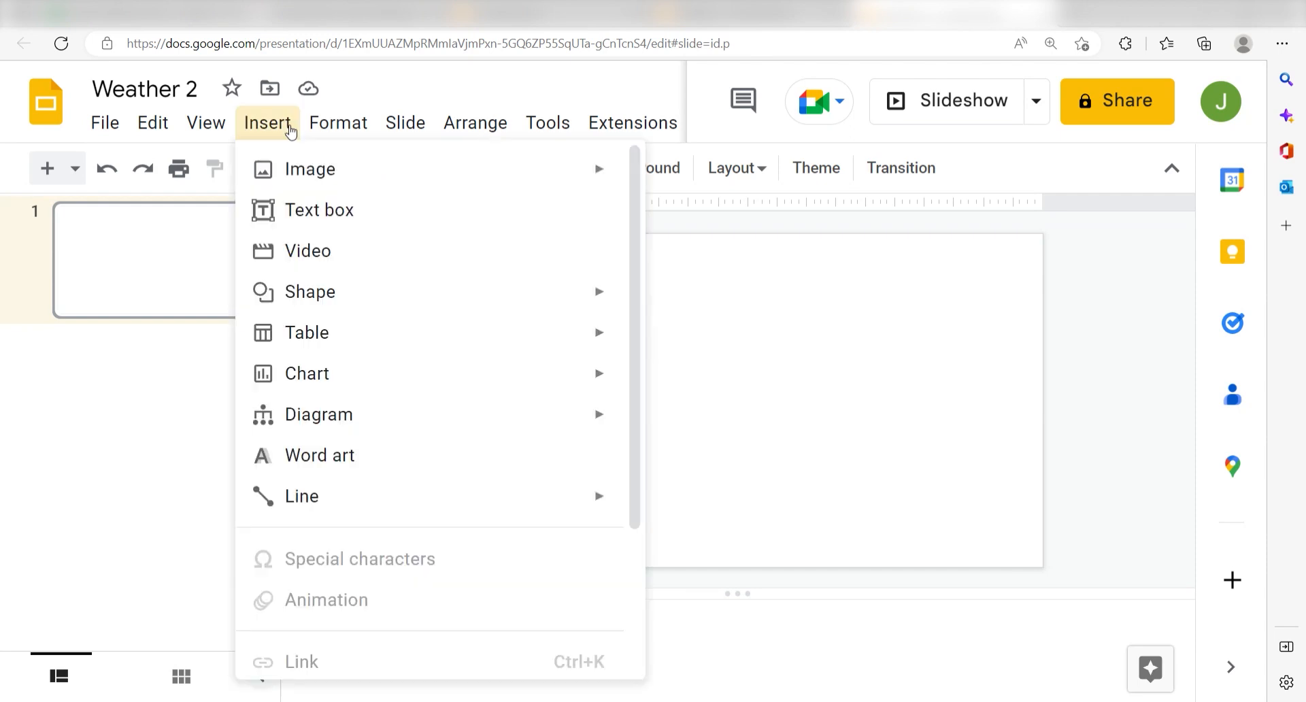
mouse_move(307, 373)
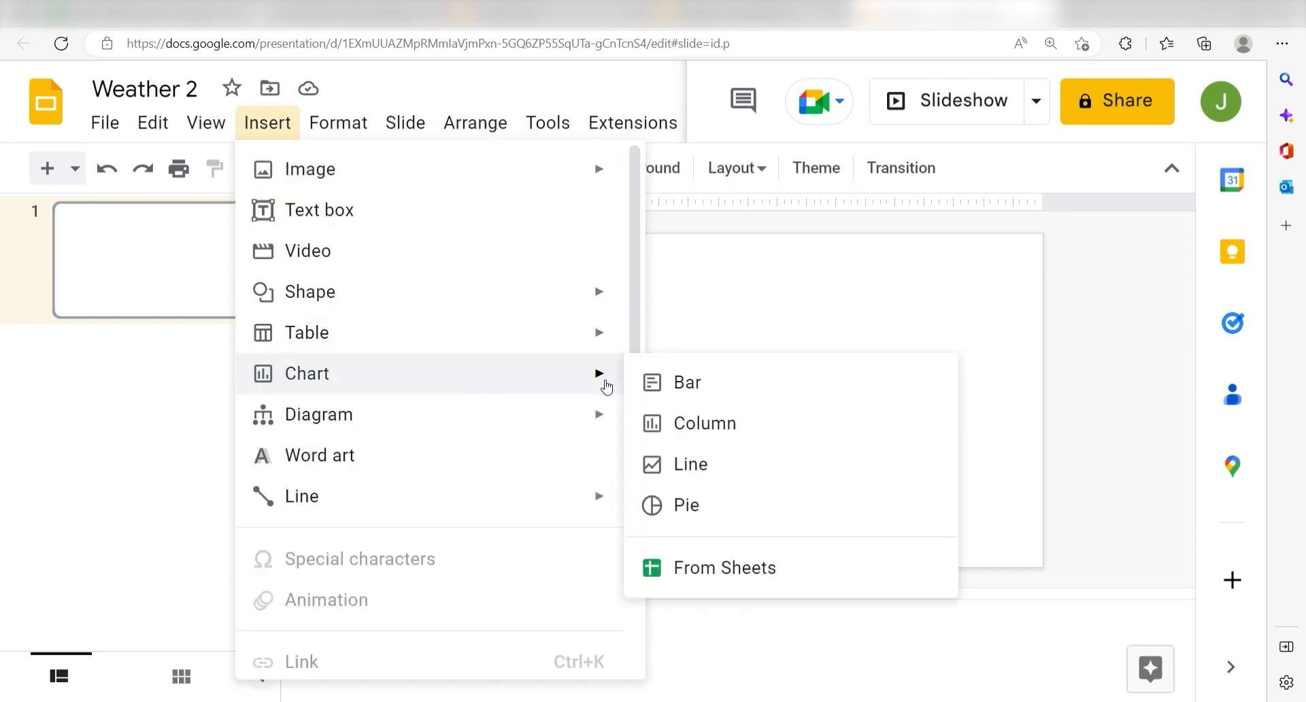
click(724, 568)
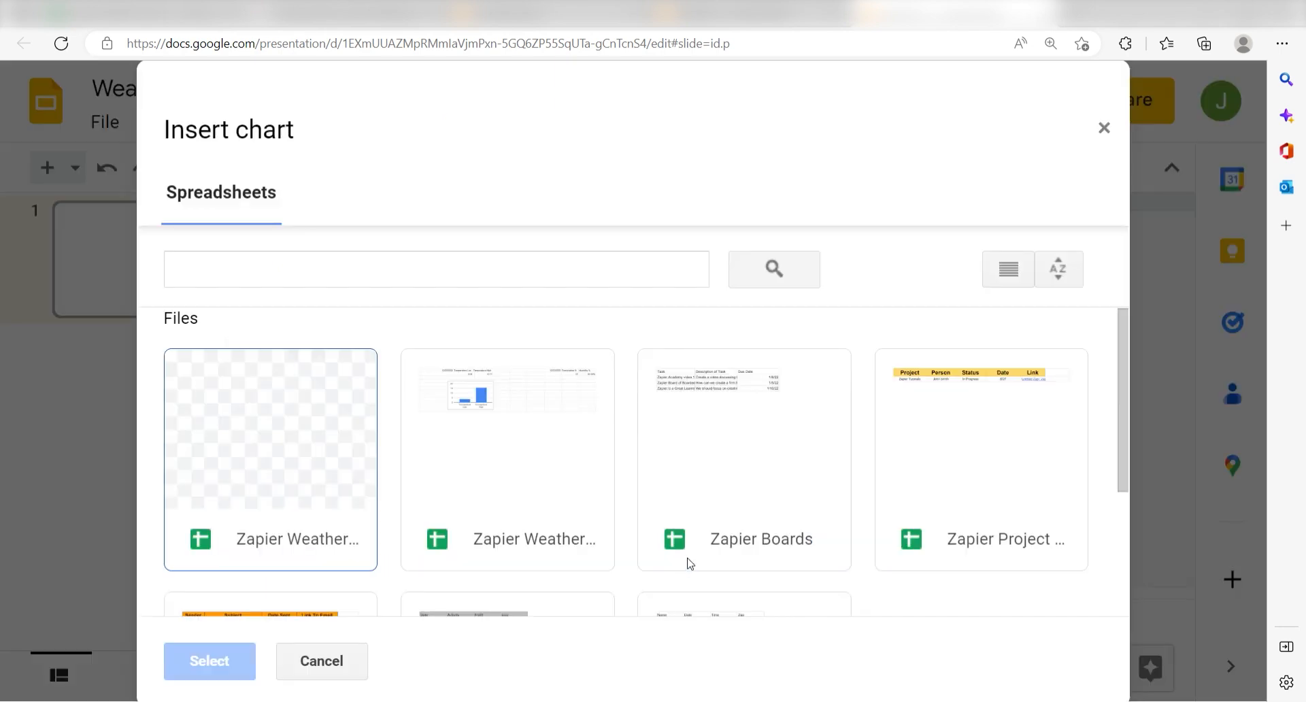
click(271, 457)
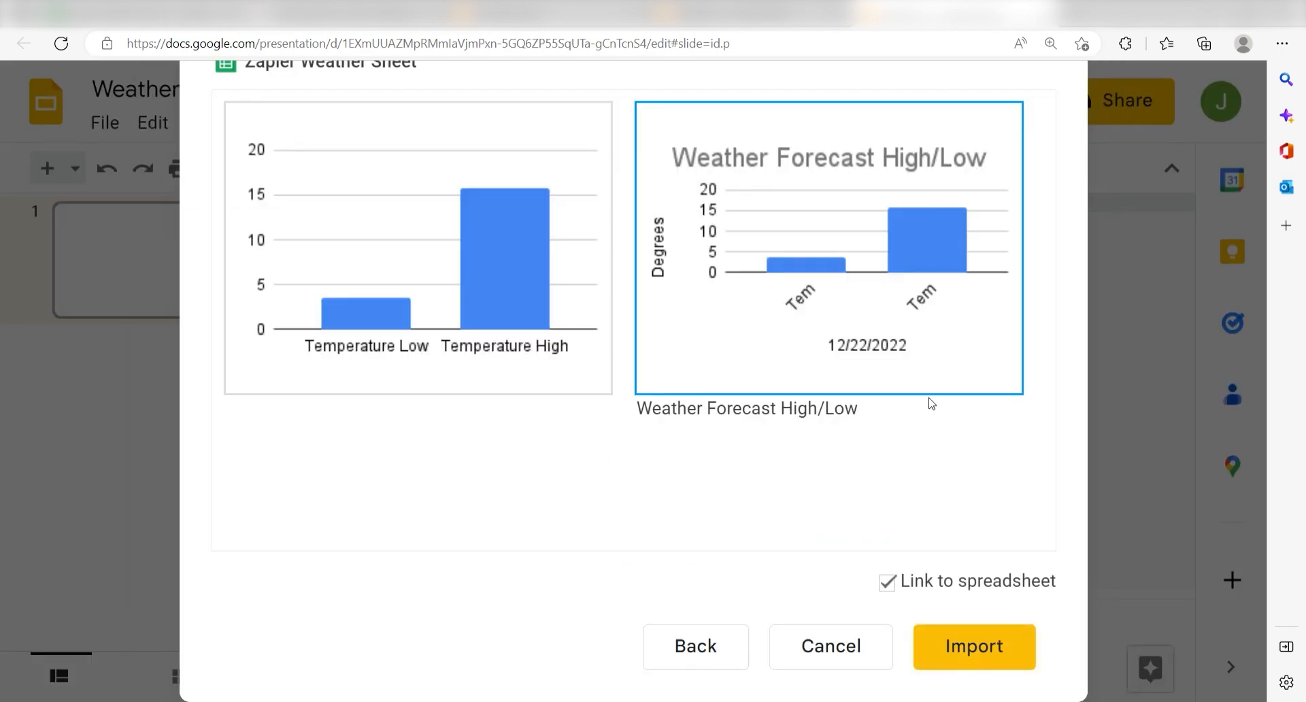
click(974, 646)
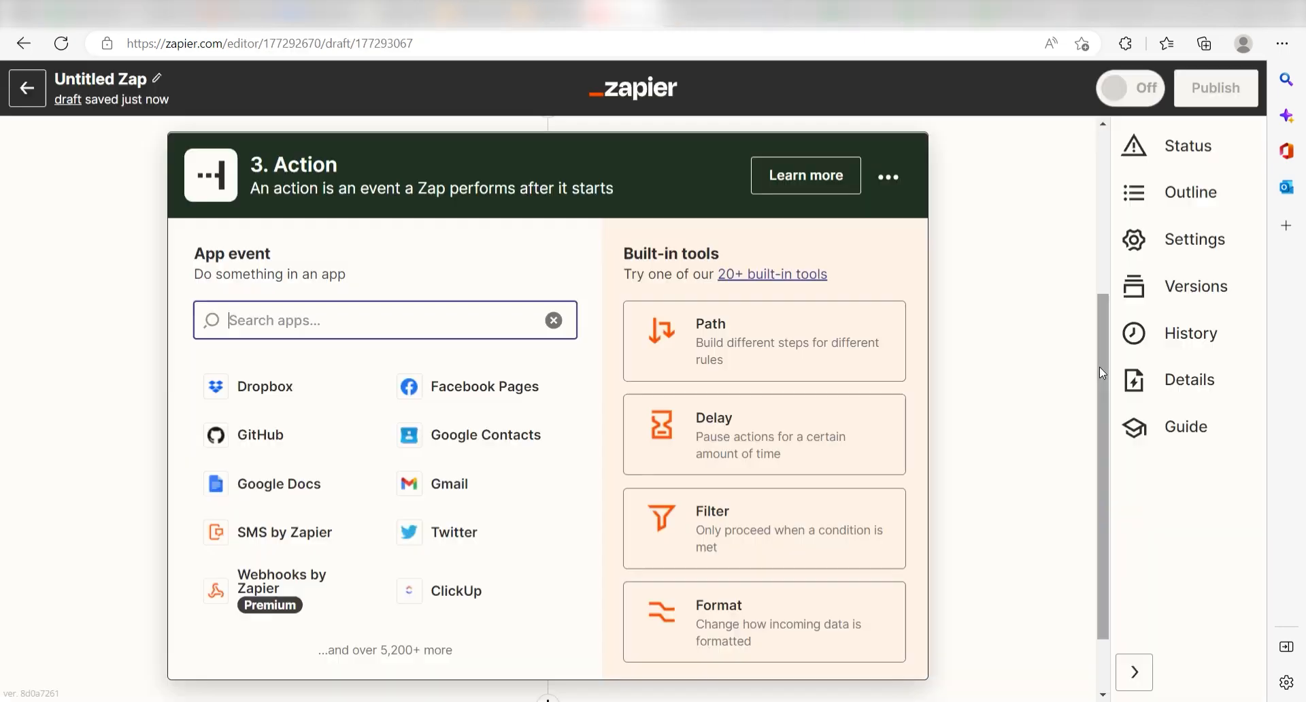
Add a Google Slides Refresh Charts action and connect the Google account.
text(google slides)
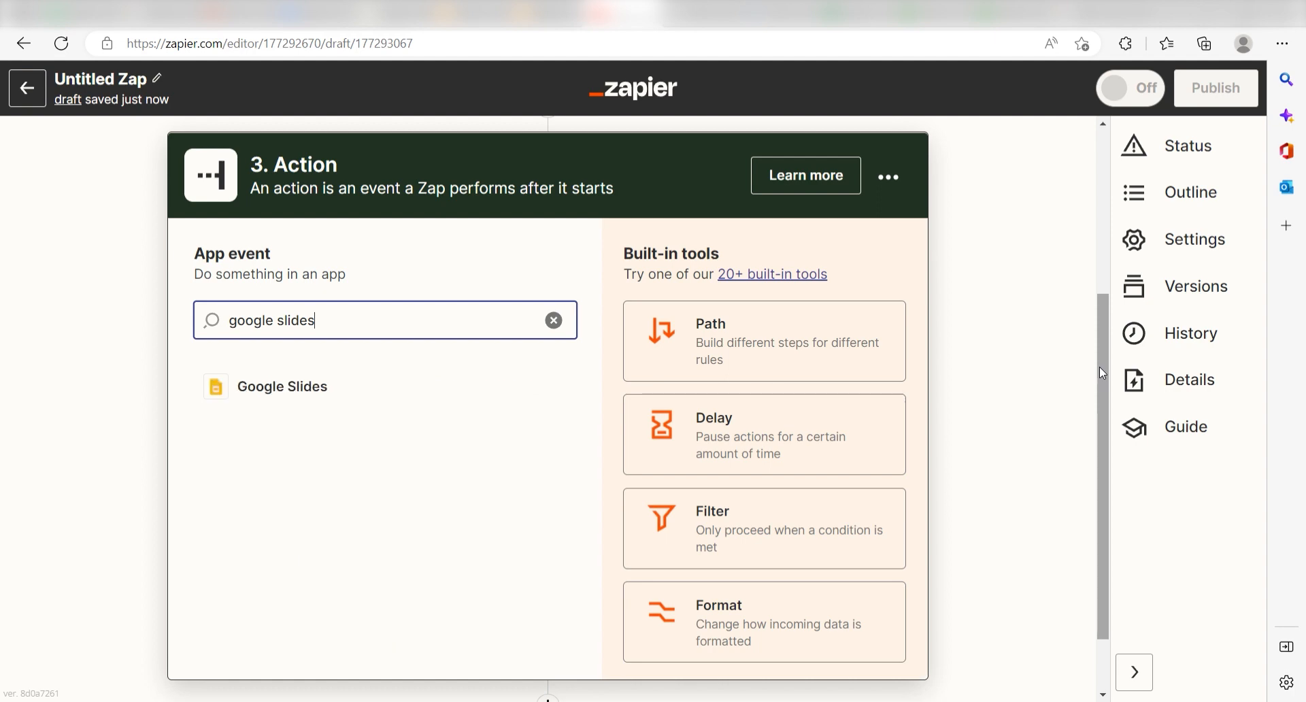
mouse_move(517, 412)
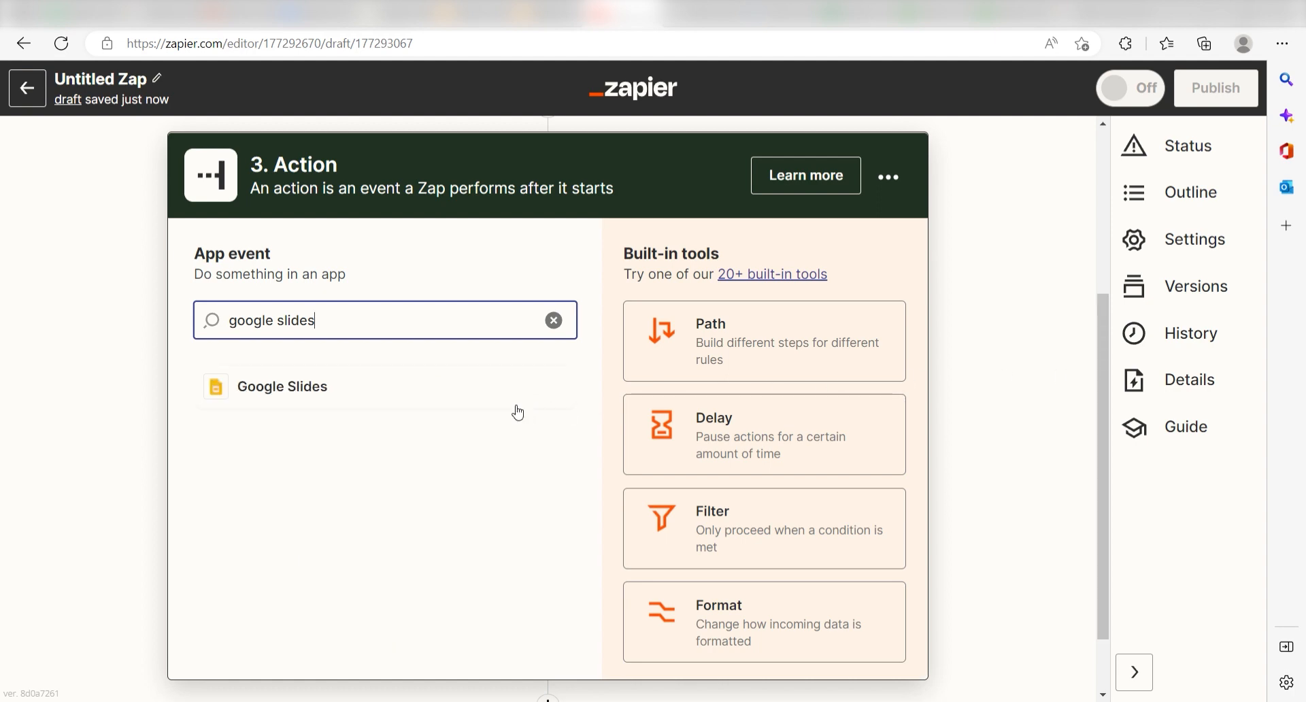
click(282, 387)
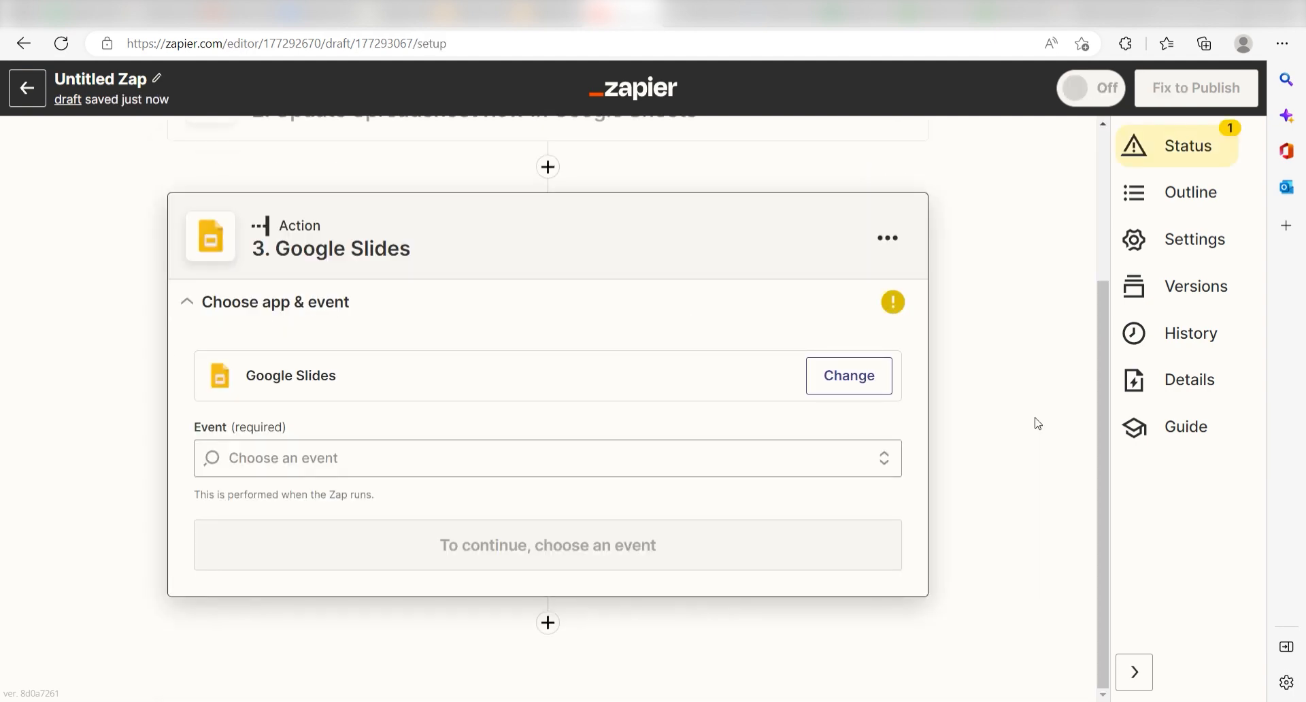
click(547, 457)
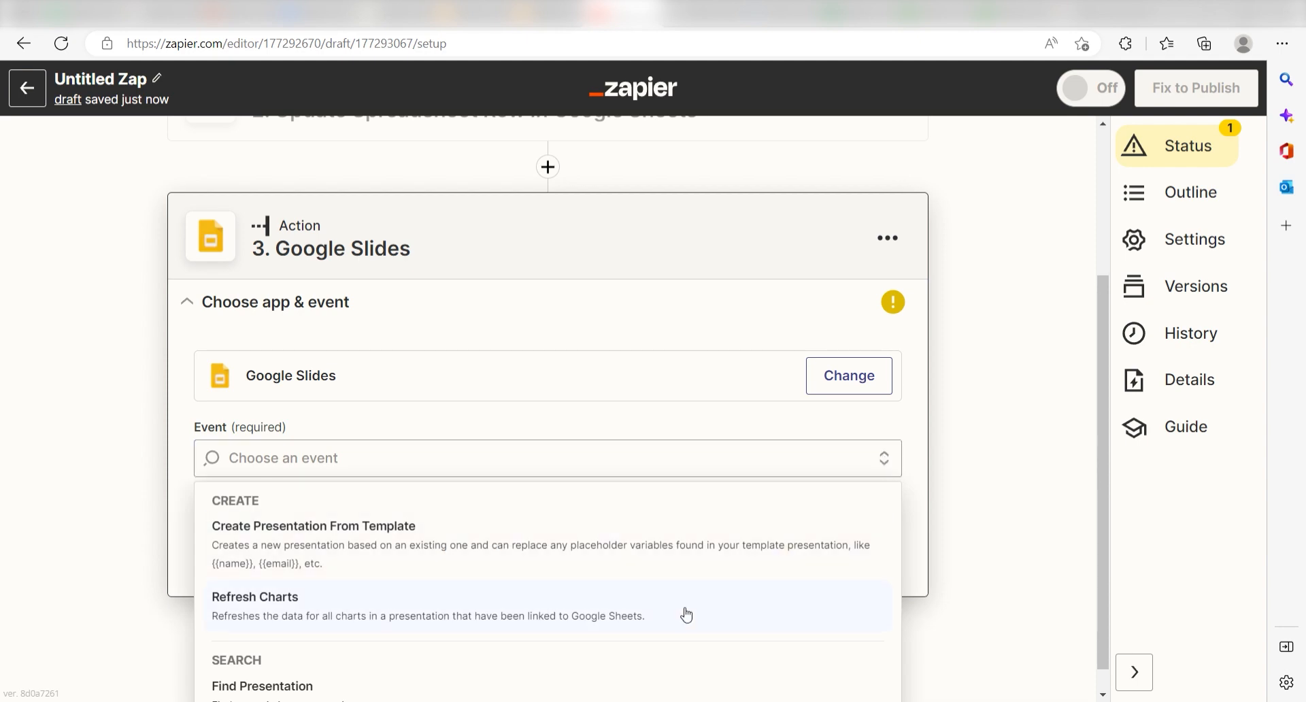
click(254, 597)
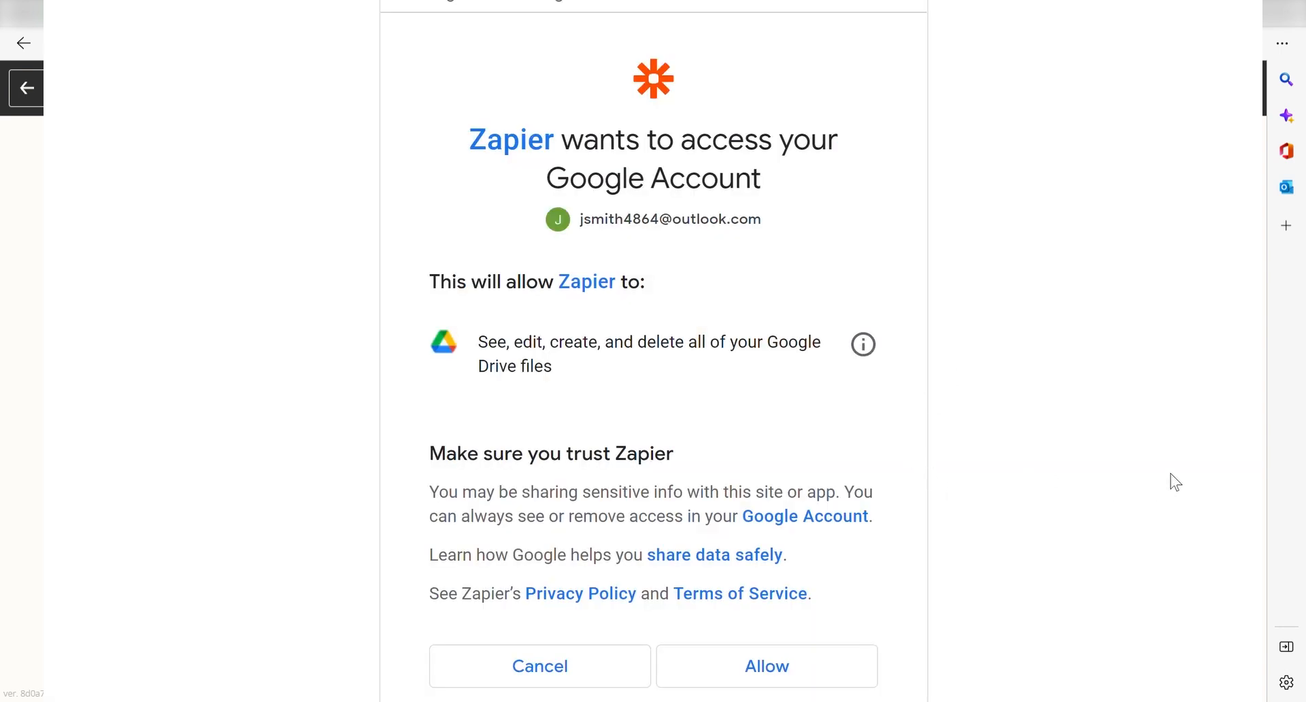
mouse_move(1176, 459)
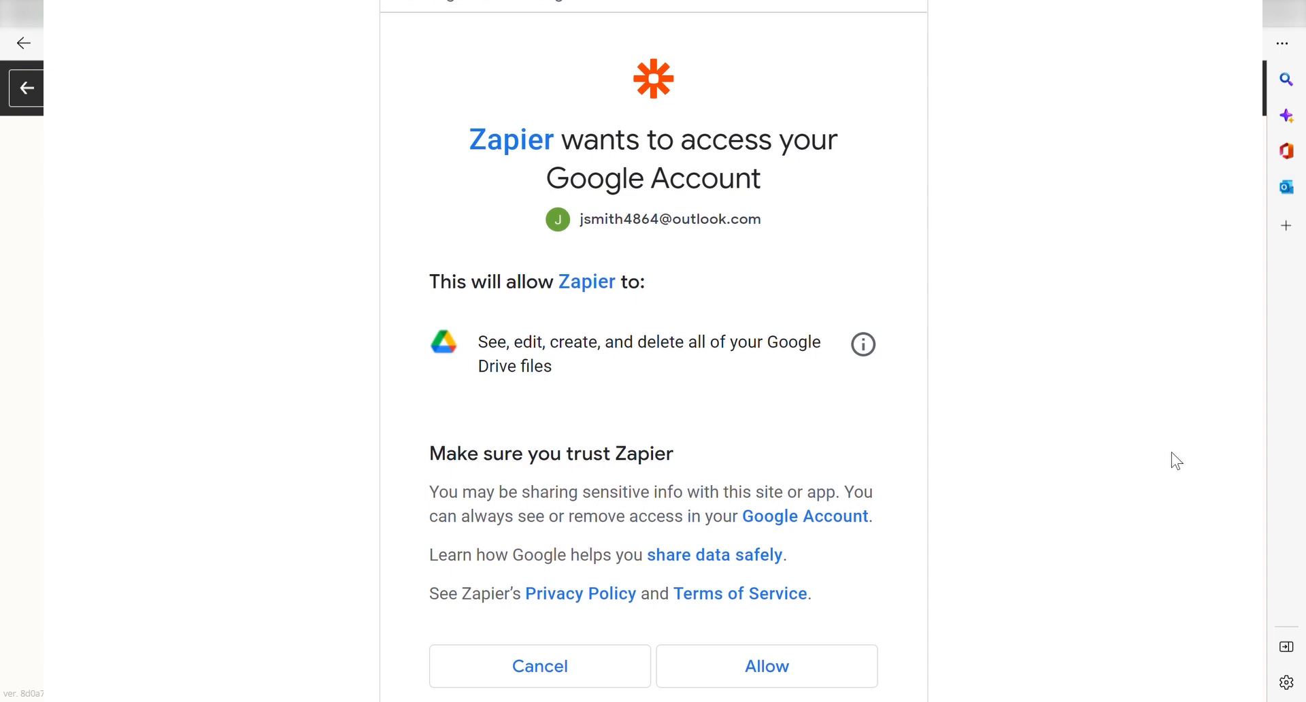
mouse_move(846, 625)
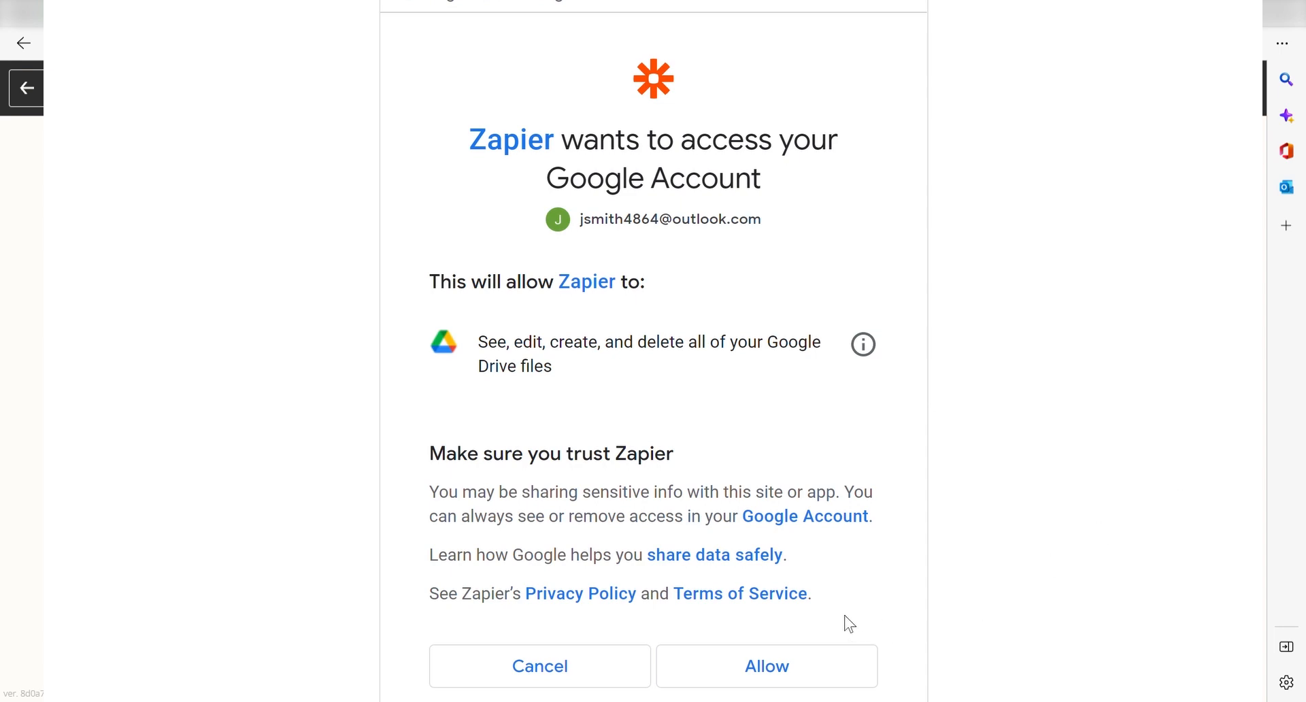
click(766, 666)
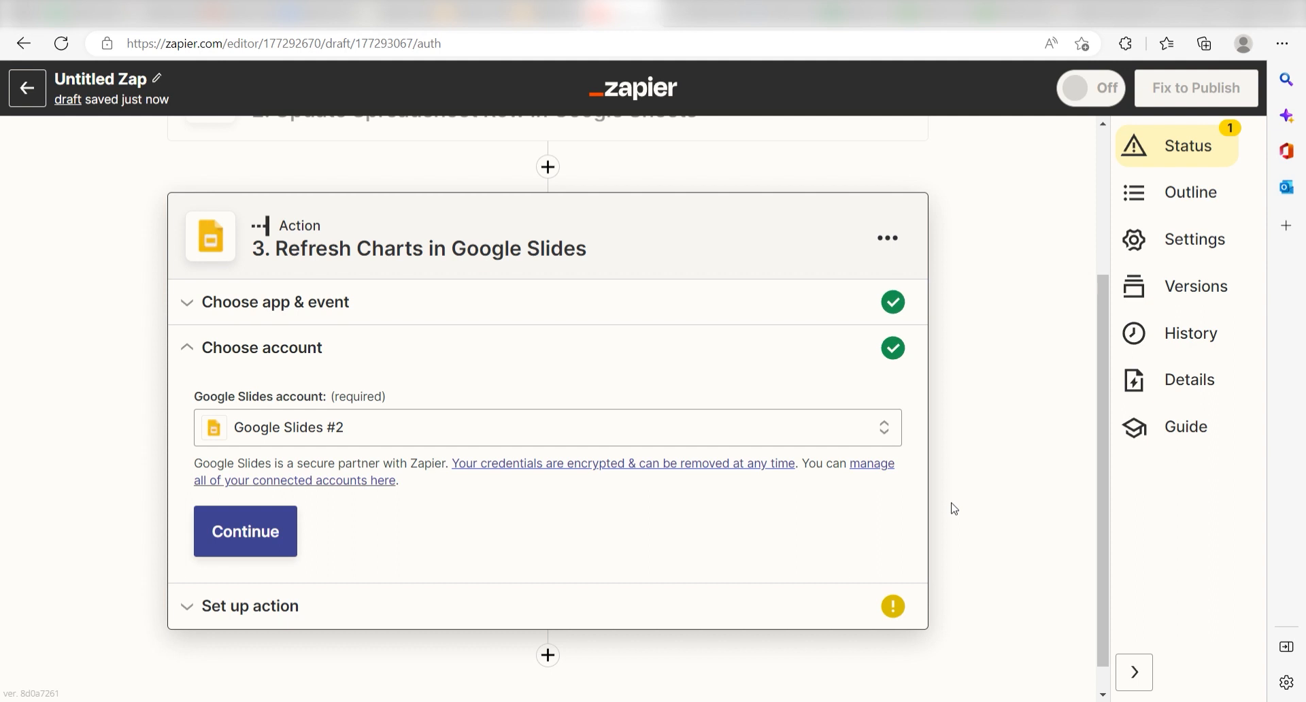
mouse_move(1012, 503)
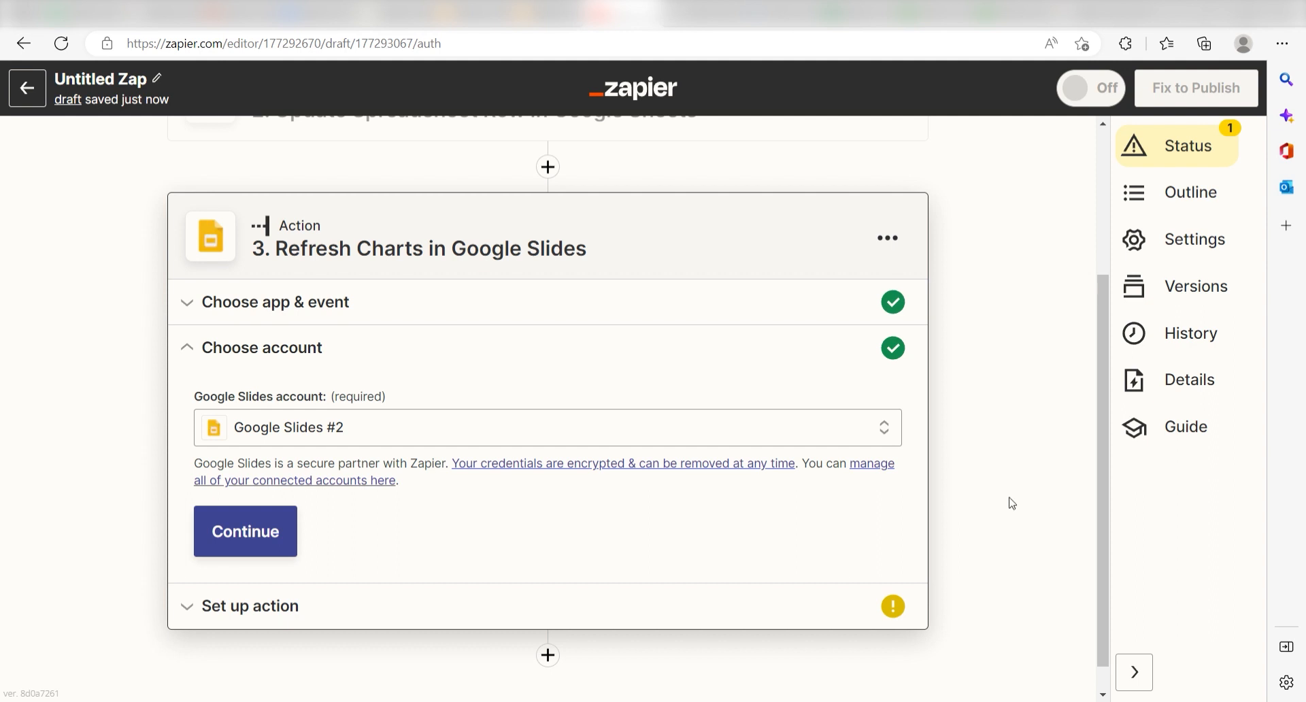
Point Refresh Charts at the Zapier Forecast presentation and start its test.
click(245, 531)
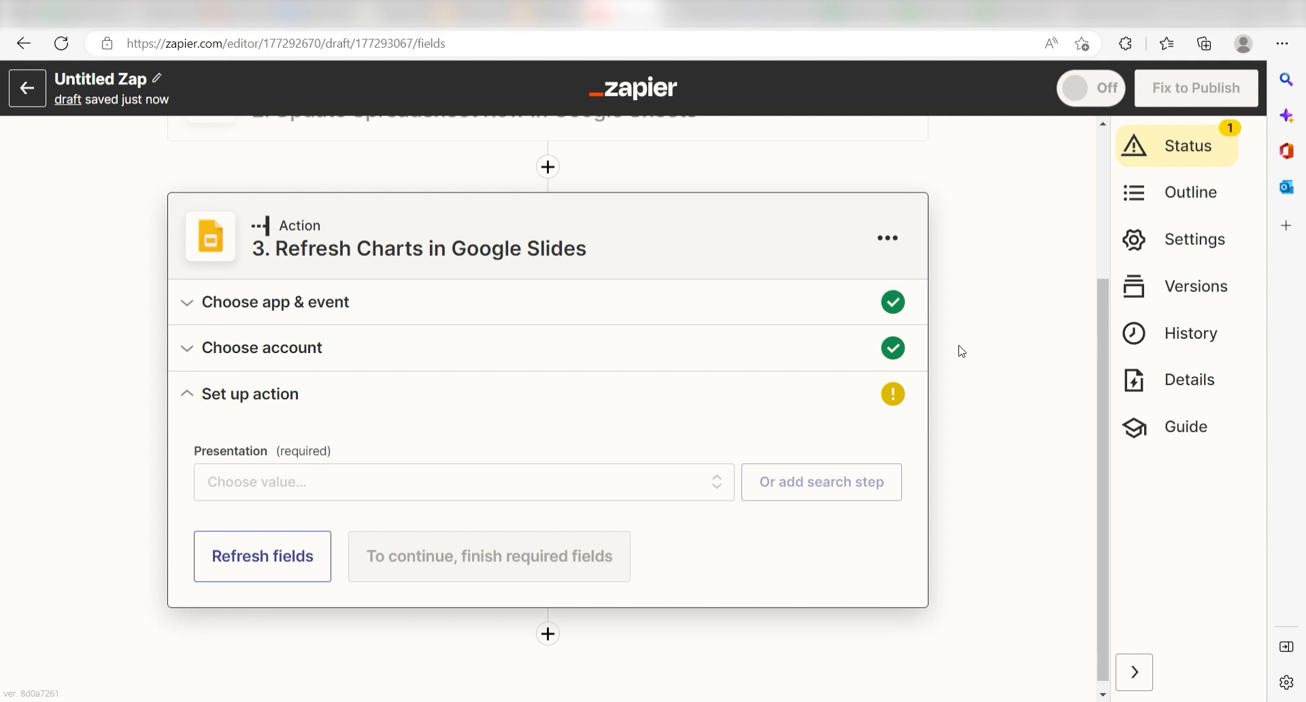
click(463, 481)
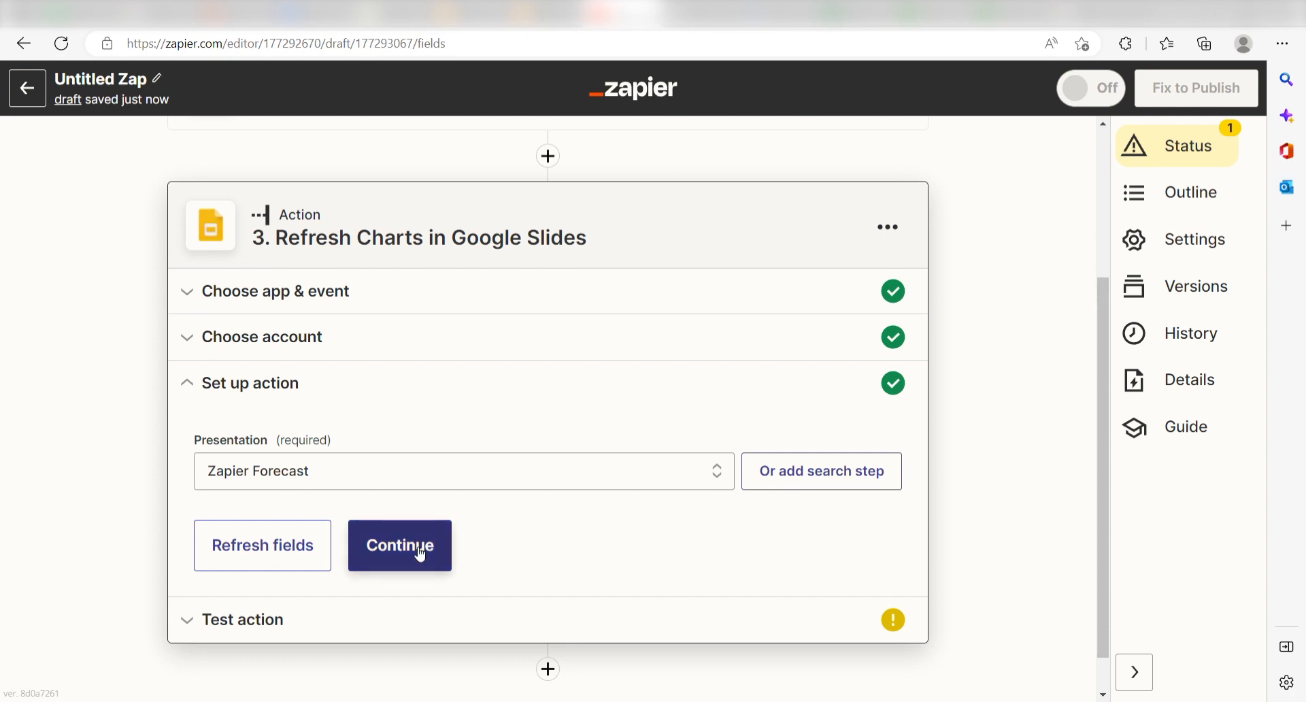
click(400, 545)
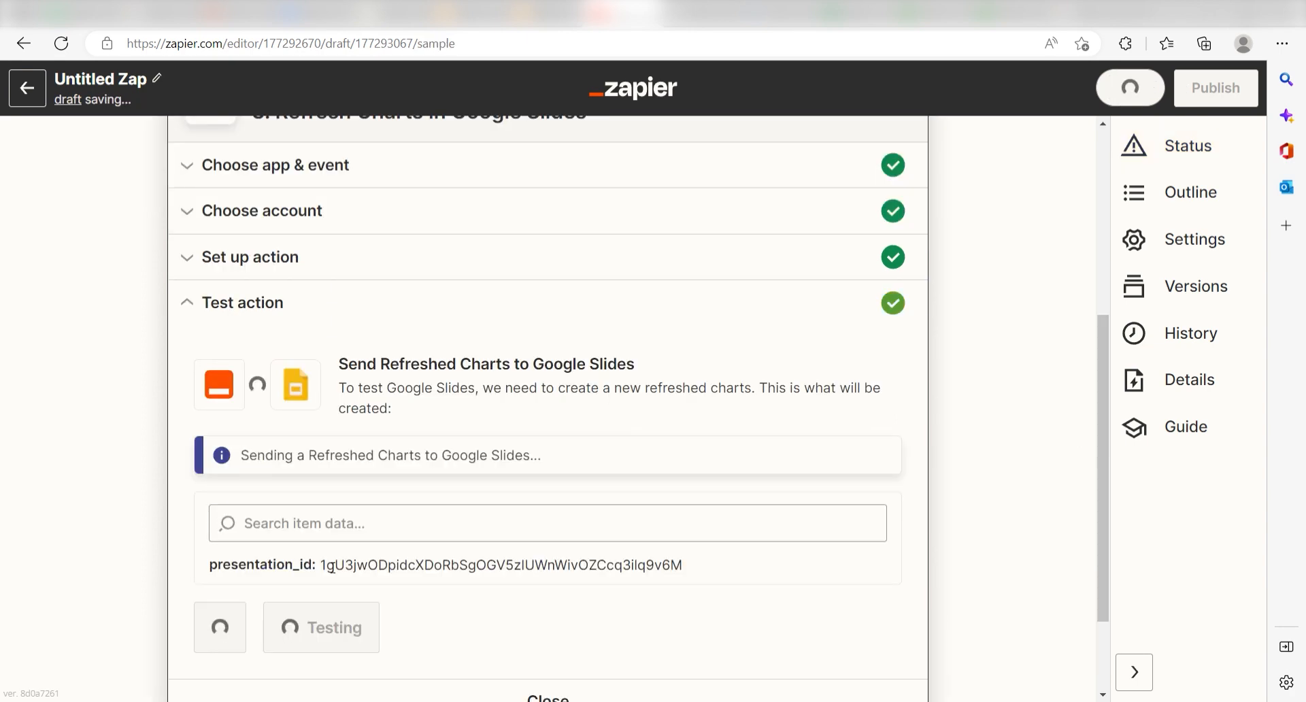